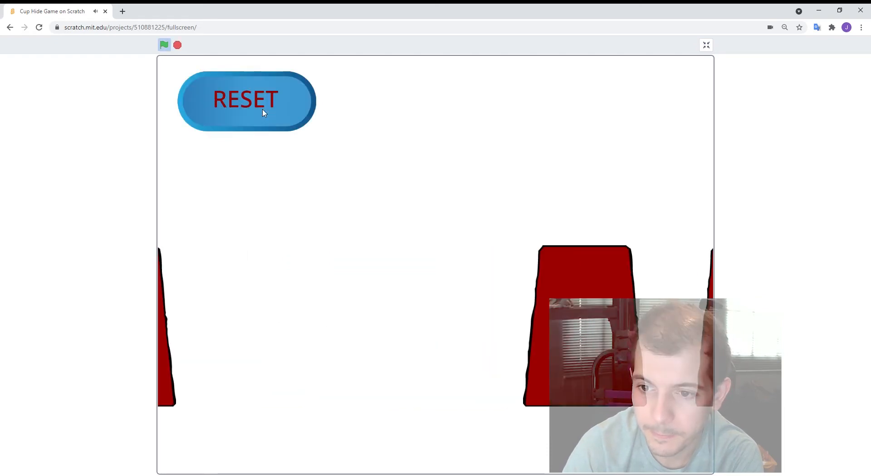
Play a round with RESET, lift the middle and left cups, then leave full-screen play.
left_click(246, 100)
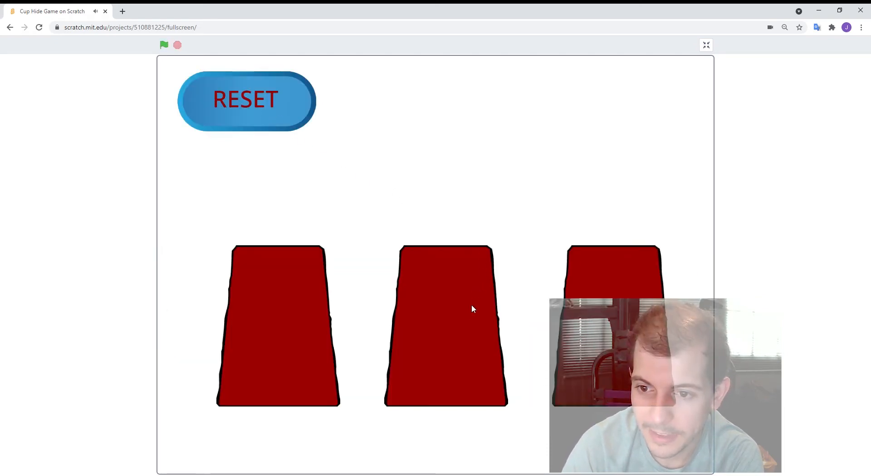
left_click(445, 308)
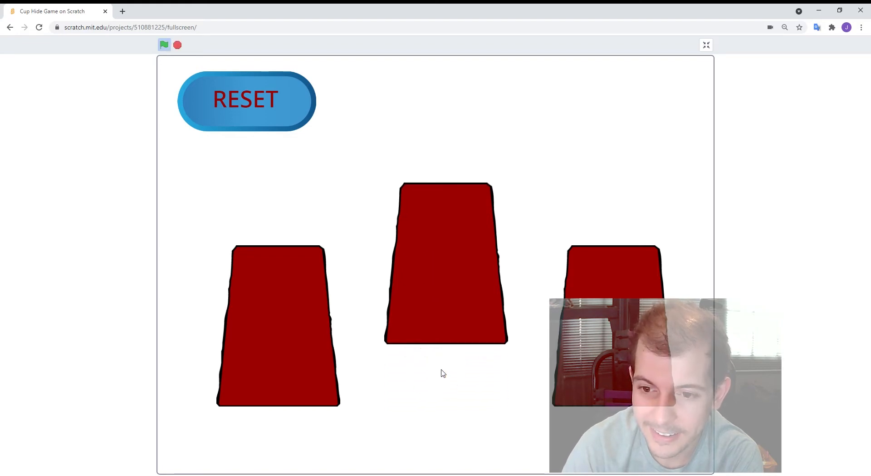
left_click(245, 99)
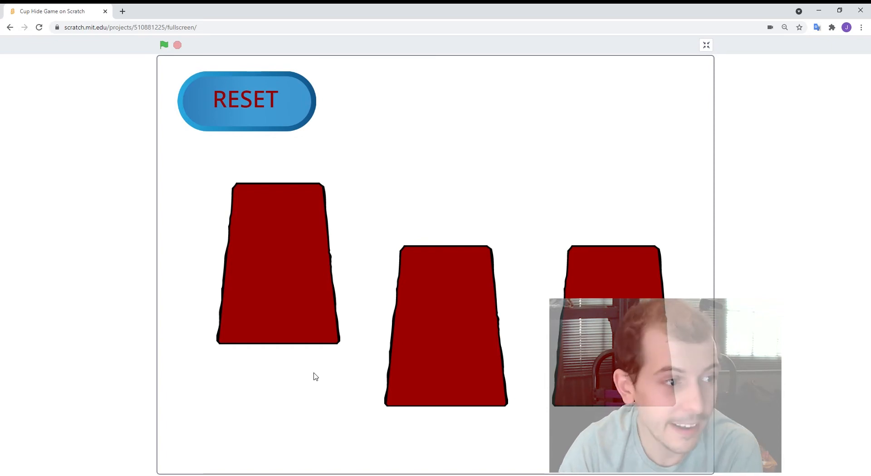
left_click(706, 45)
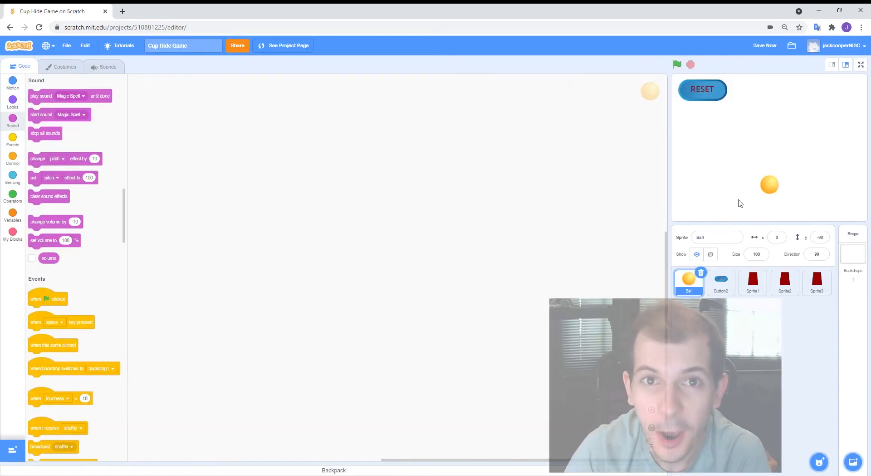
left_click(752, 282)
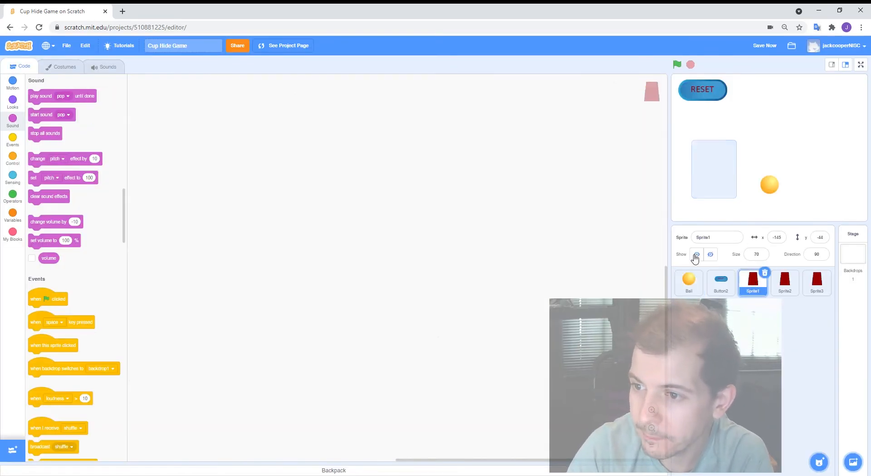
left_click(696, 254)
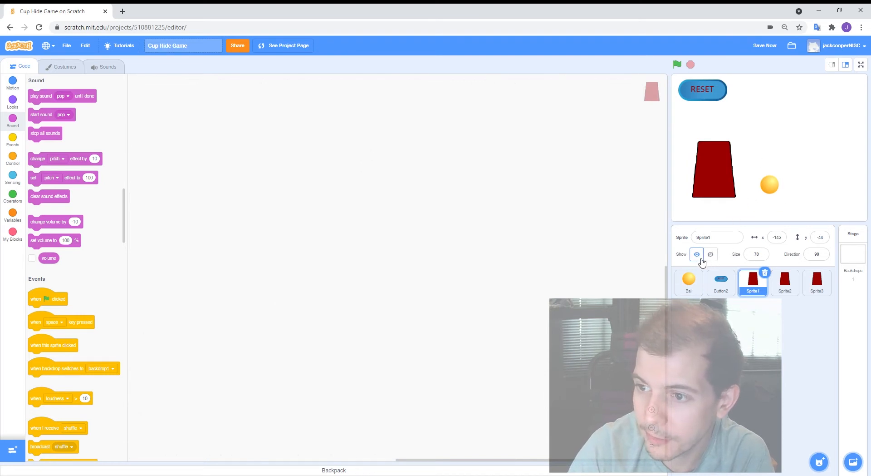
mouse_move(716, 260)
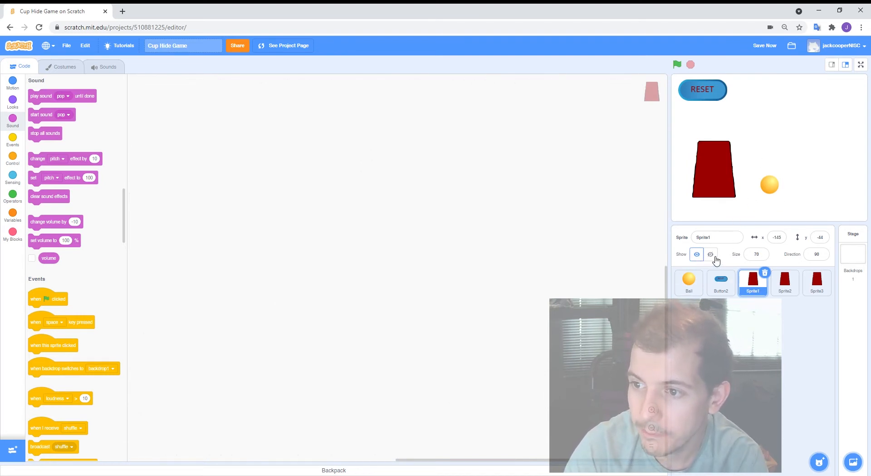
left_click(710, 254)
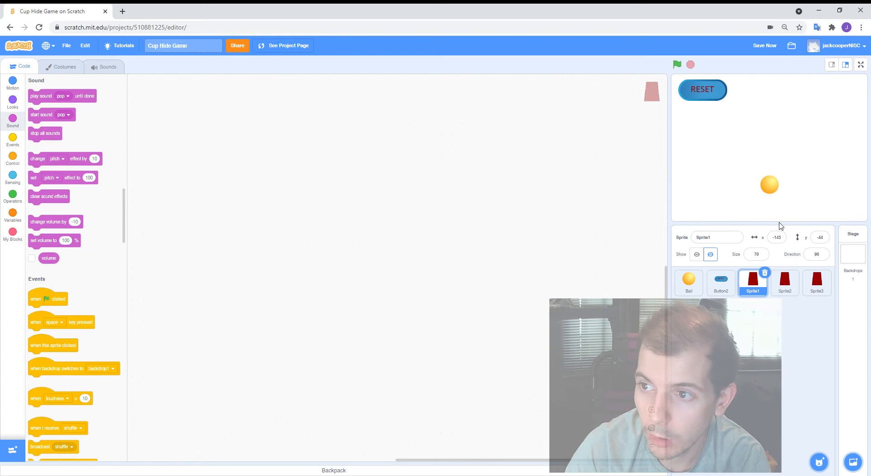
mouse_move(707, 298)
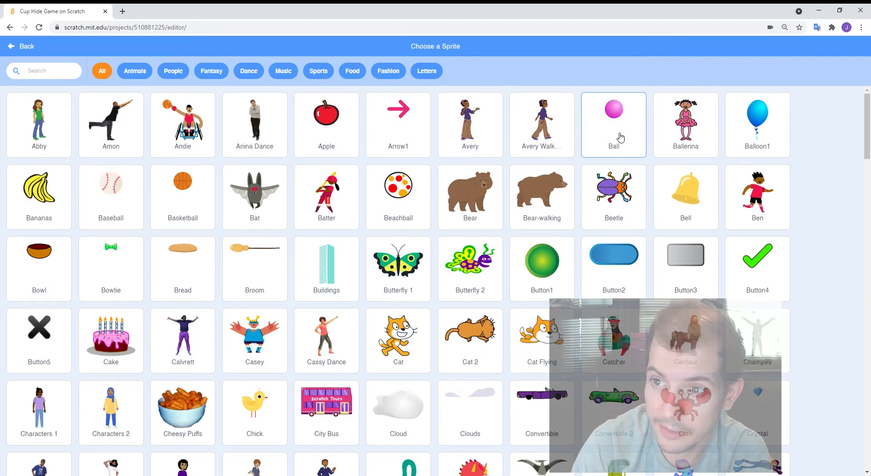
left_click(613, 124)
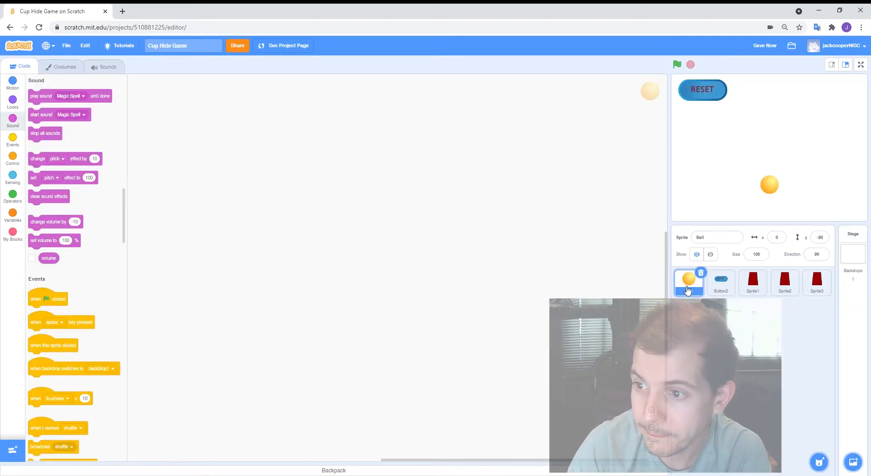
left_click(721, 282)
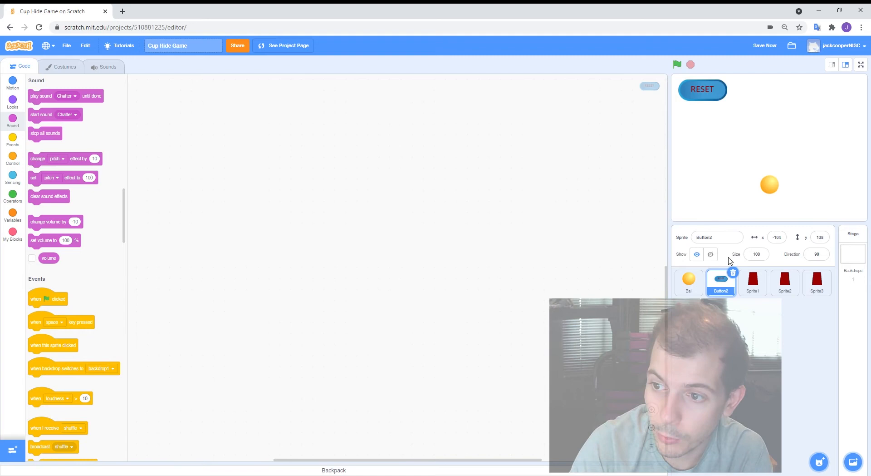
left_click(65, 66)
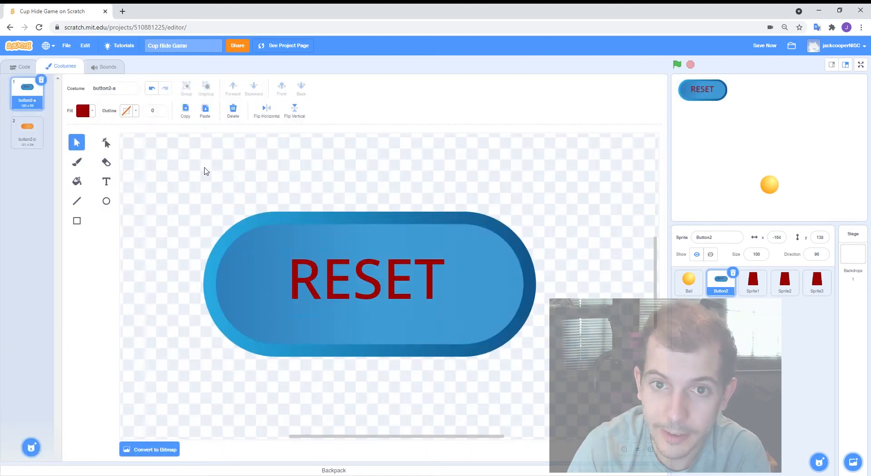
left_click(24, 67)
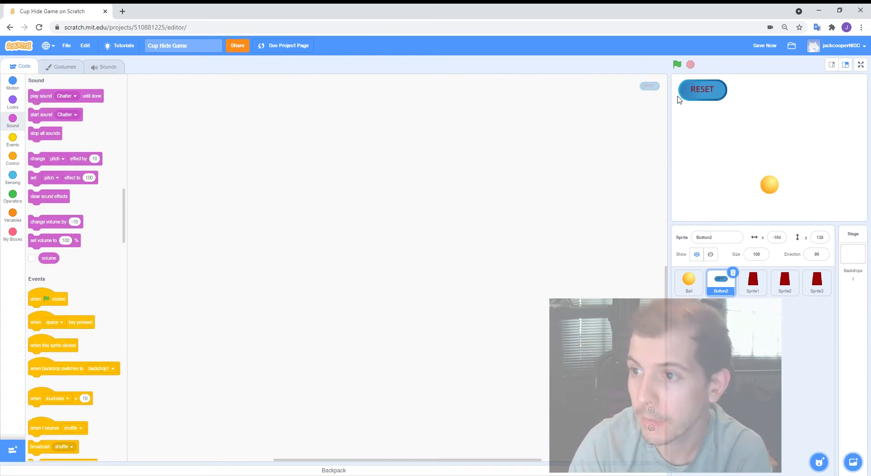
left_click(753, 282)
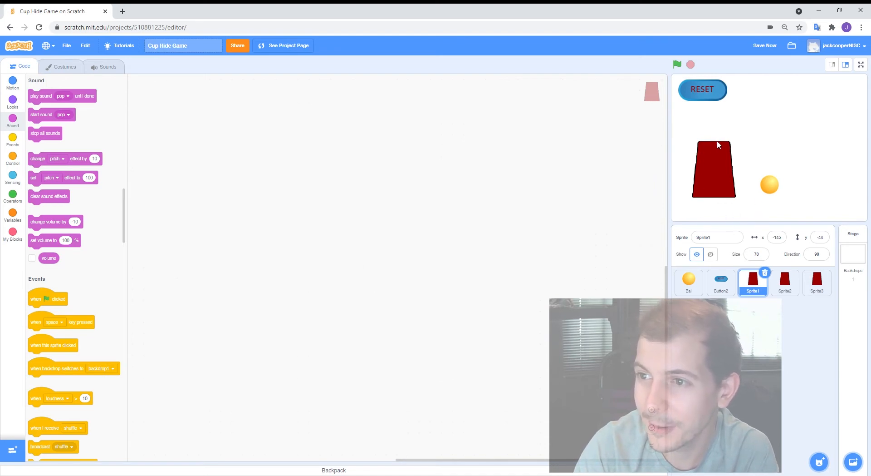
mouse_move(733, 149)
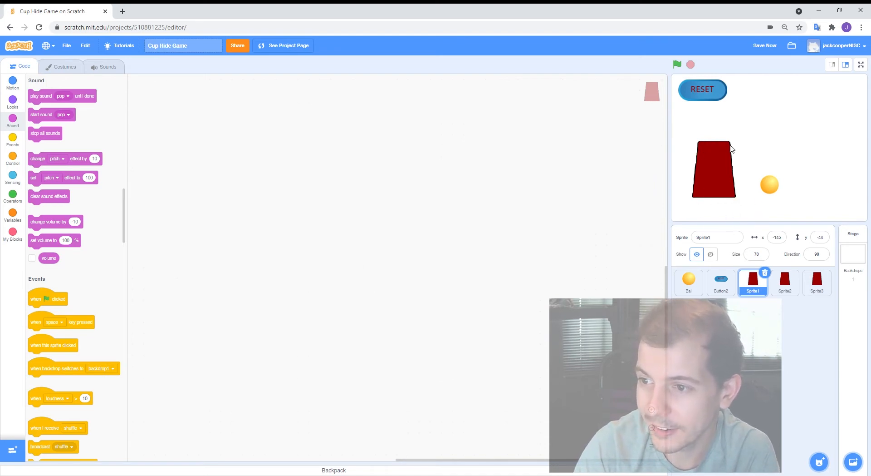
mouse_move(784, 282)
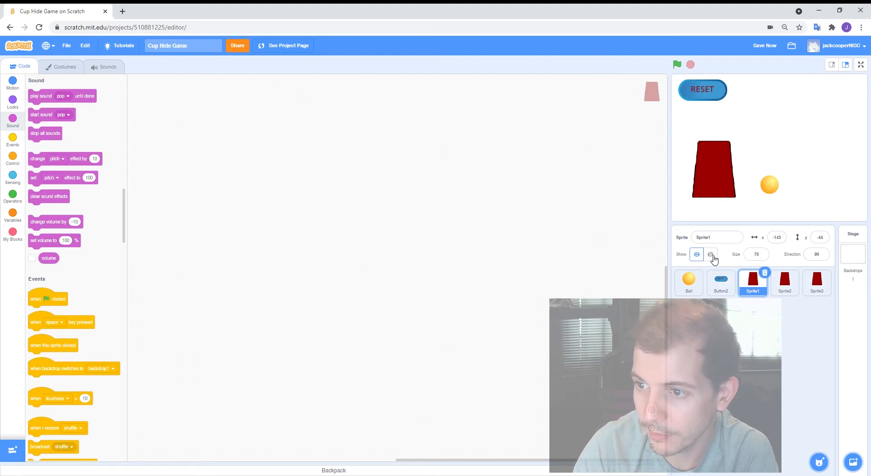
left_click(709, 255)
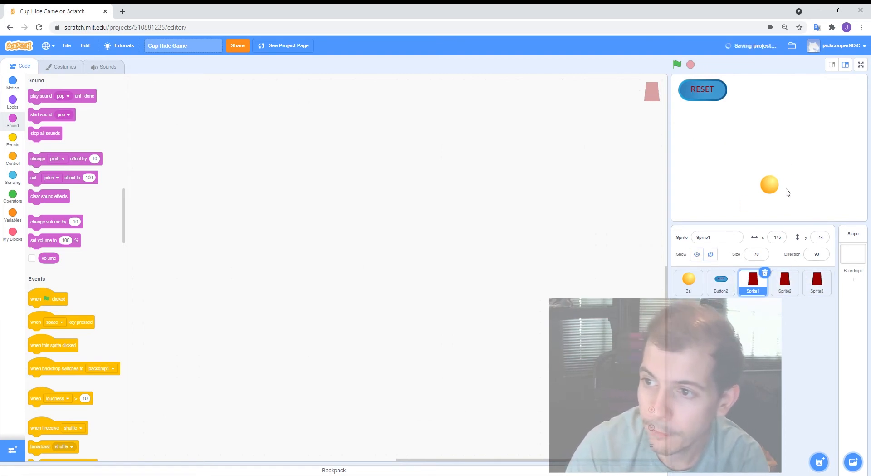
Place the Ball near the bottom centre of the stage and start a green-flag script for it.
left_click(689, 282)
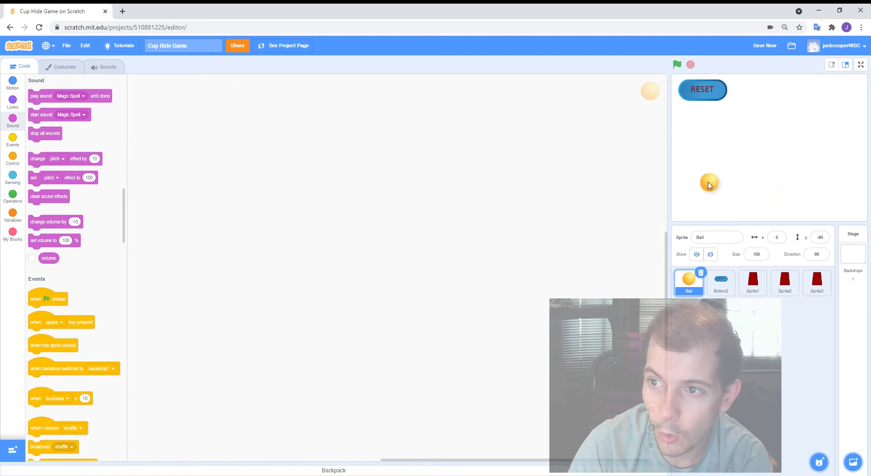
left_click_drag(709, 184, 828, 179)
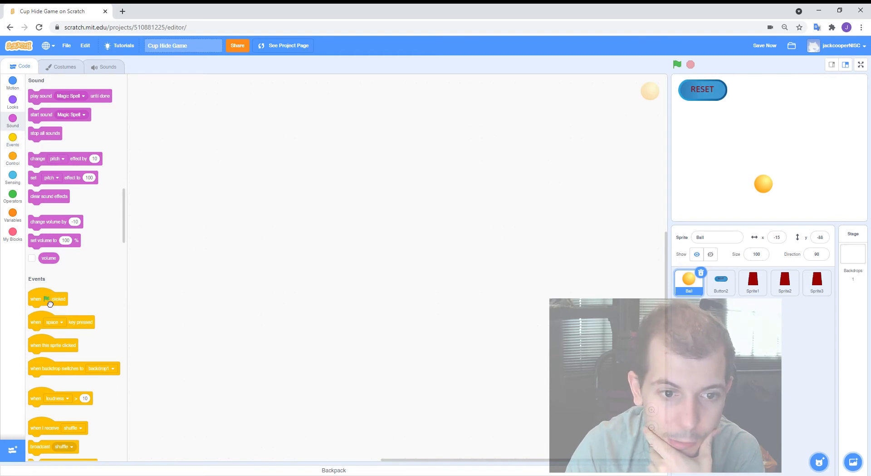
left_click_drag(48, 299, 203, 142)
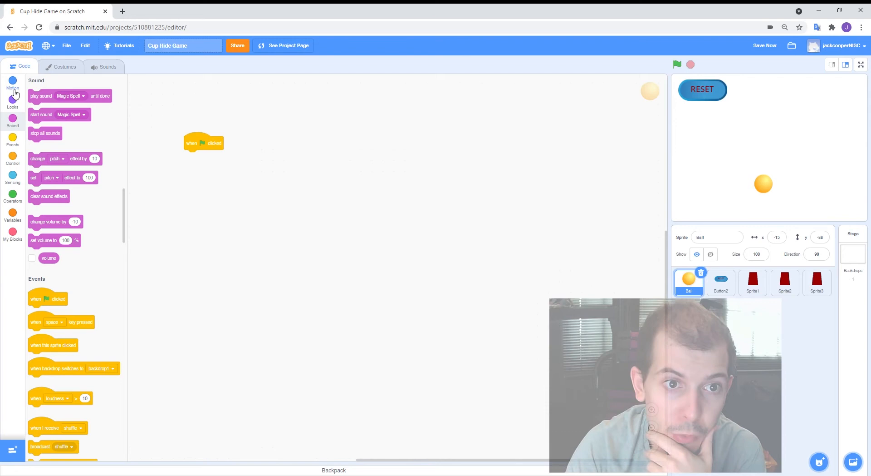
Make the green-flag script send the ball to x 0, y -90.
left_click(12, 83)
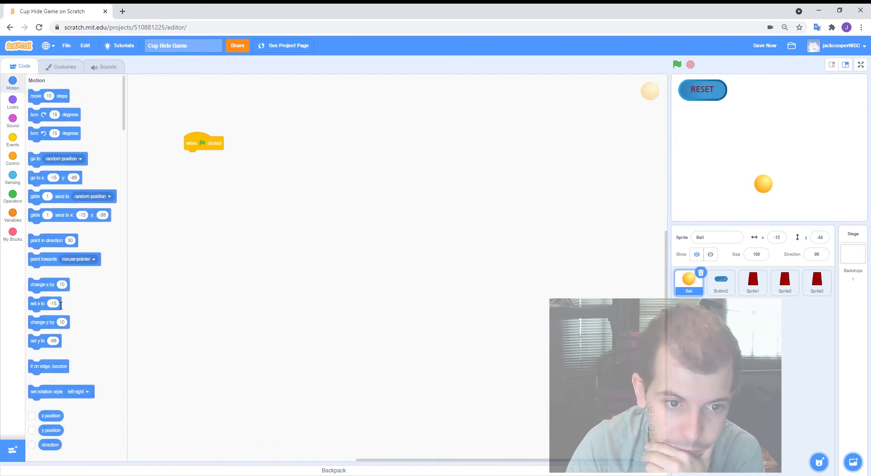
left_click_drag(55, 177, 192, 162)
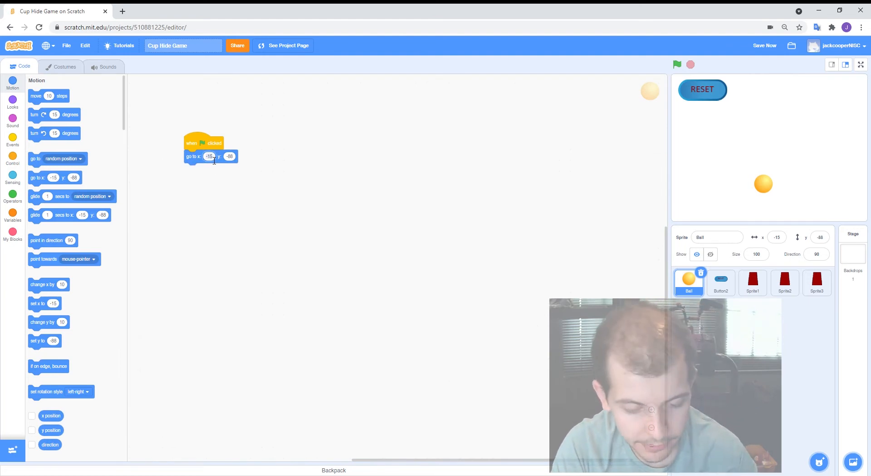
type("0")
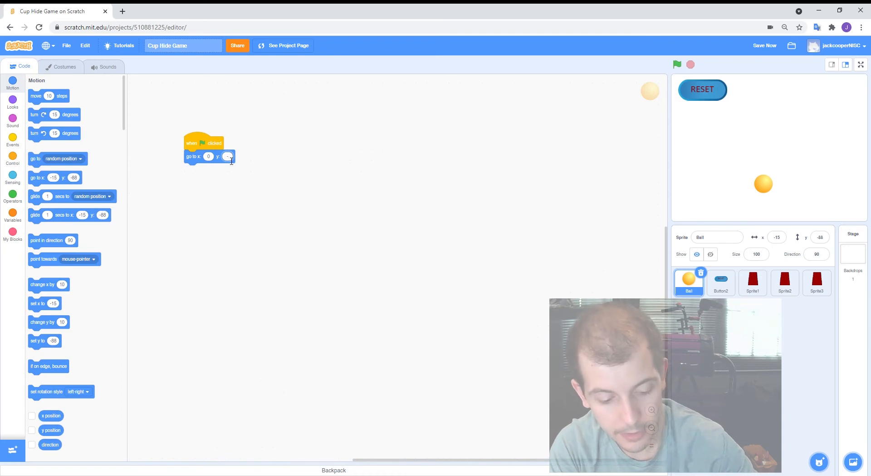
type("-90")
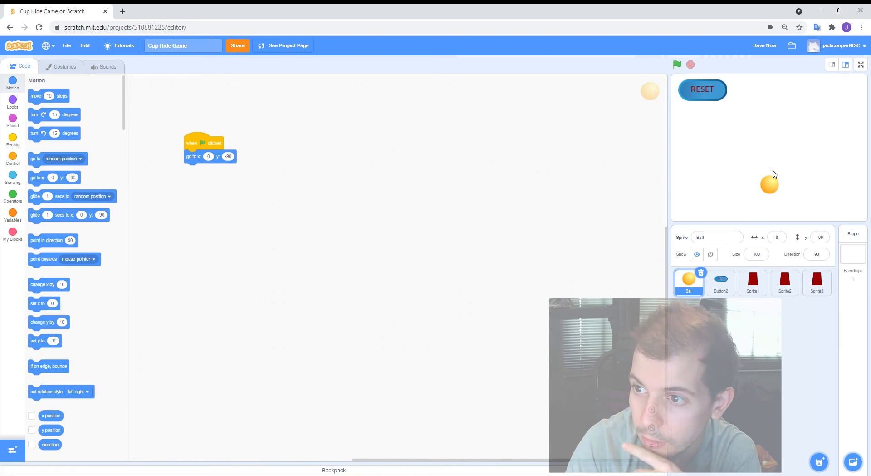
mouse_move(671, 184)
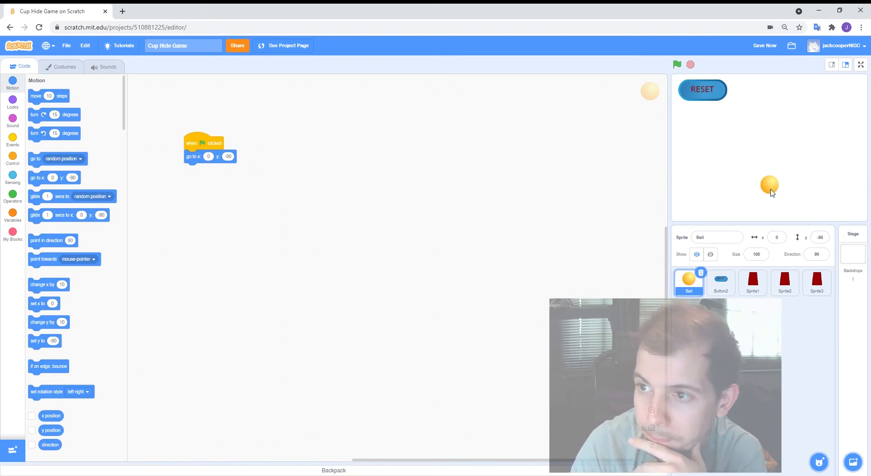
mouse_move(723, 201)
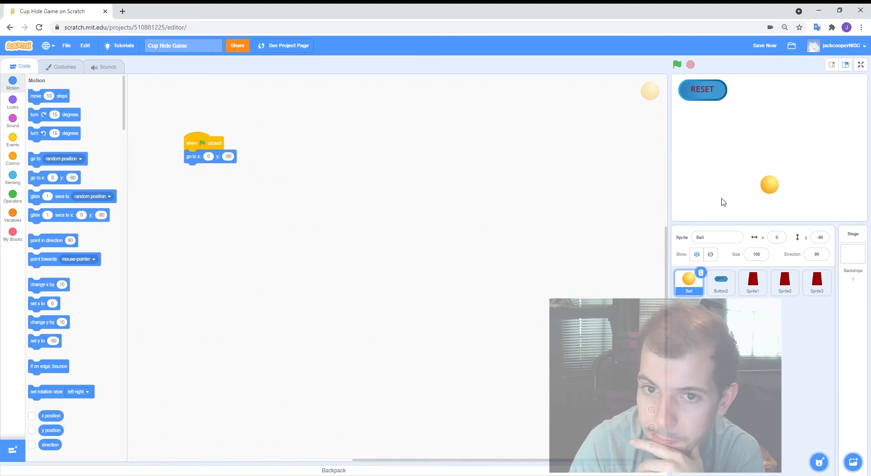
mouse_move(210, 162)
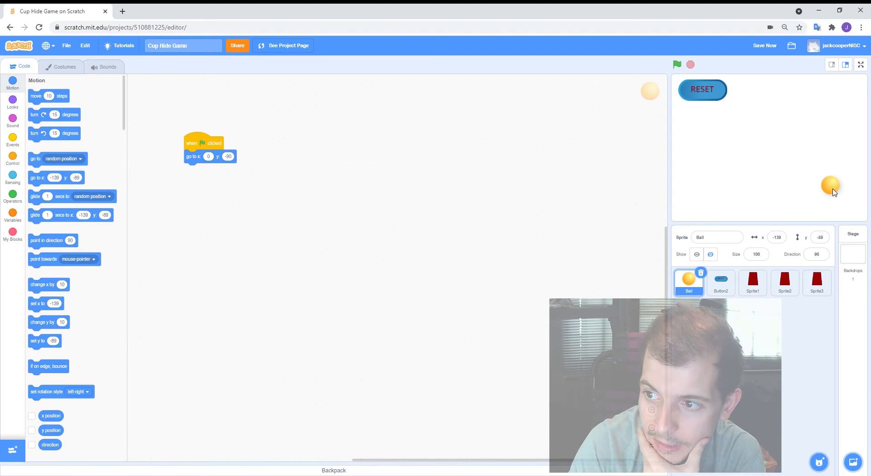
Drag the ball to the right side then bottom centre, reading x values of about 141 and -1.
left_click_drag(831, 186, 828, 184)
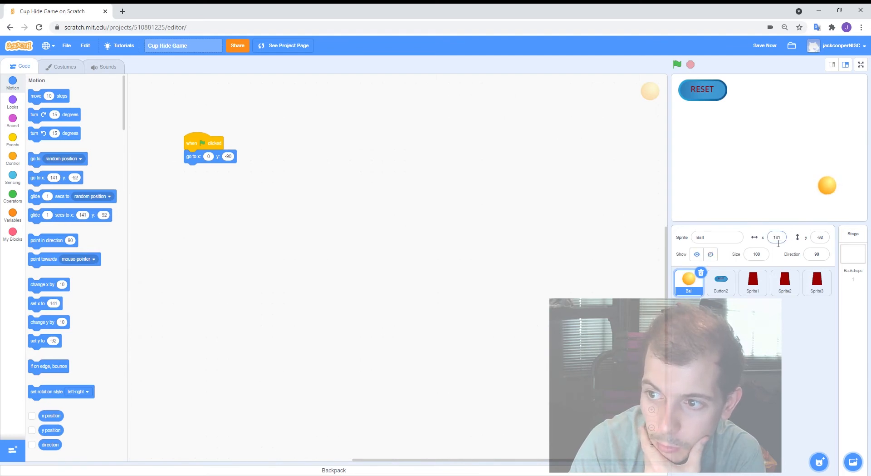
mouse_move(817, 192)
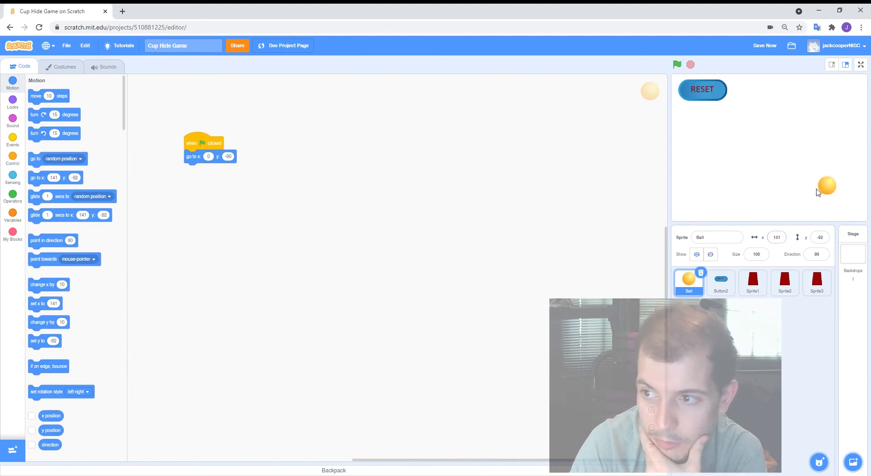
left_click_drag(826, 185, 707, 187)
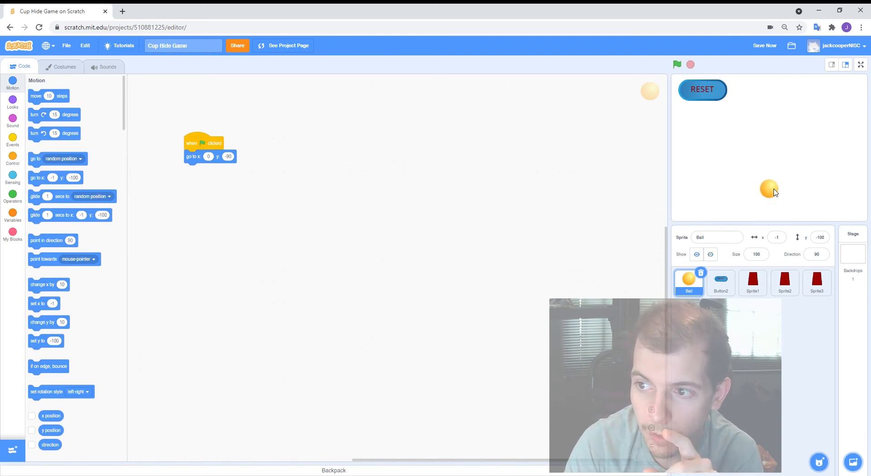
mouse_move(403, 206)
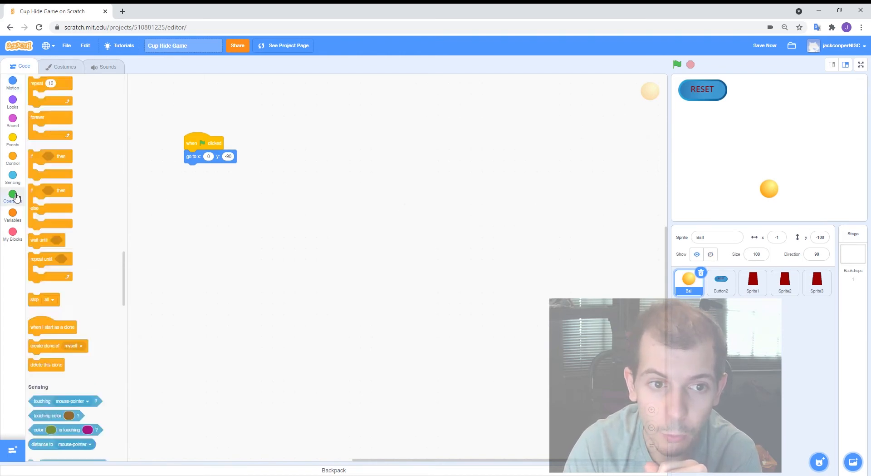
Add a pick random block and a multiply block with 140 to the Ball's code.
left_click(11, 195)
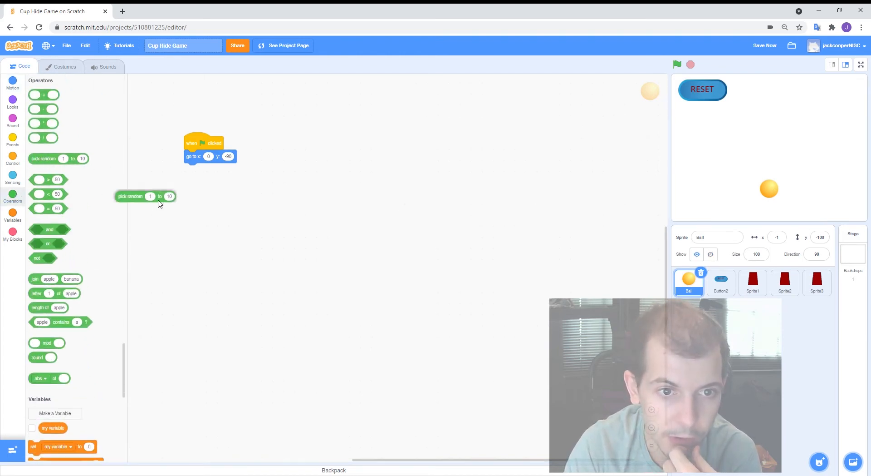
left_click_drag(146, 196, 216, 212)
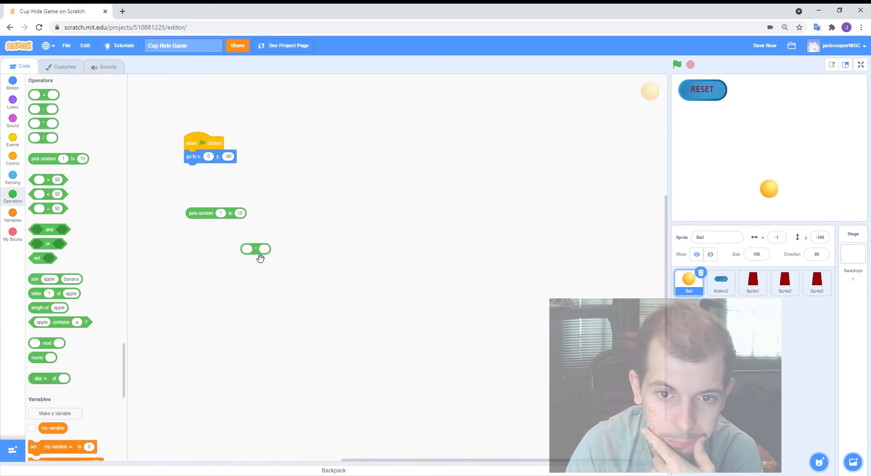
left_click_drag(256, 248, 291, 219)
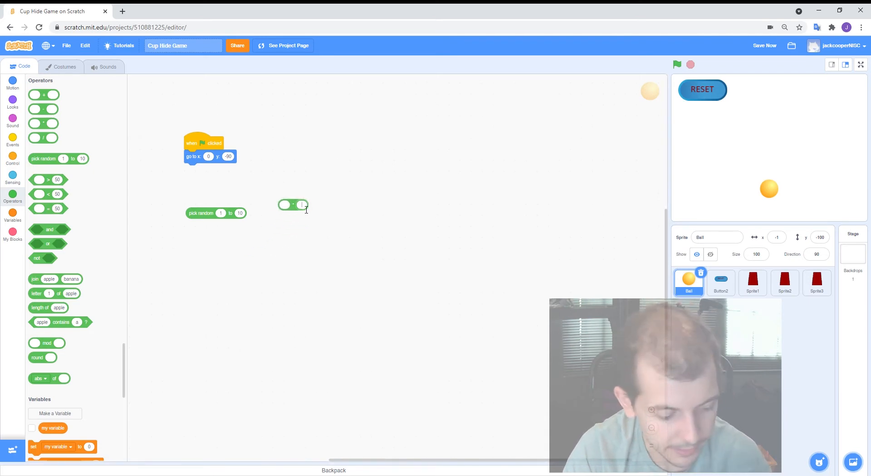
type("140")
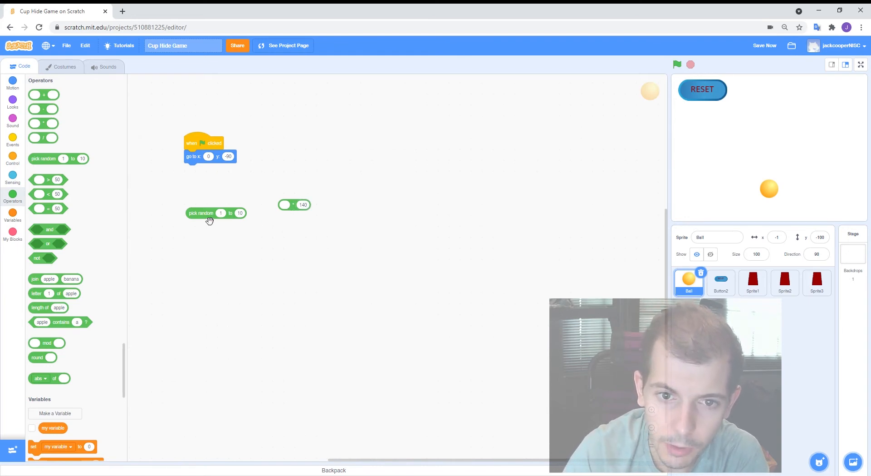
Nest pick random in the multiplication's first slot with a range of -1 to 1.
left_click_drag(210, 212, 284, 204)
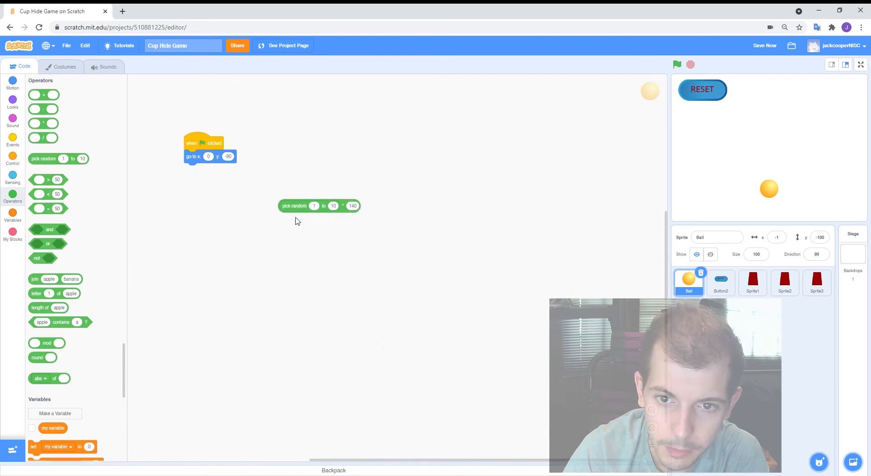
left_click(314, 205)
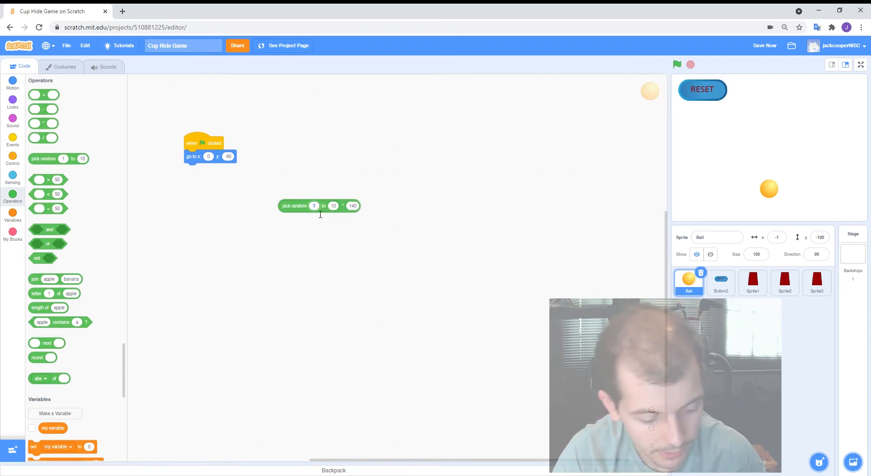
type("-1")
type("1")
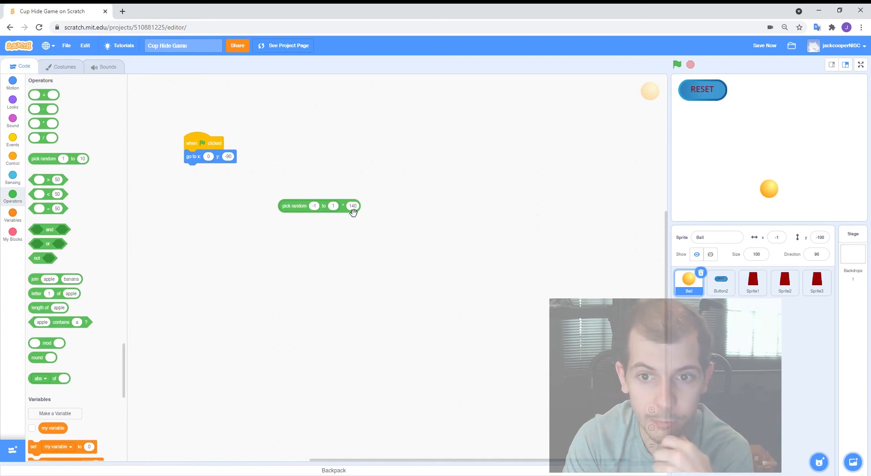
mouse_move(579, 224)
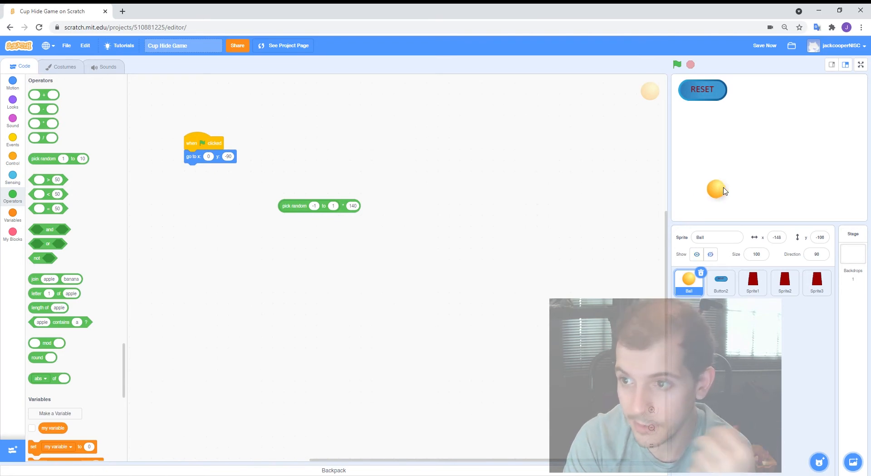
Use random times 140 as the go to x value, test it several times, then detach the go to block.
left_click_drag(717, 189, 771, 191)
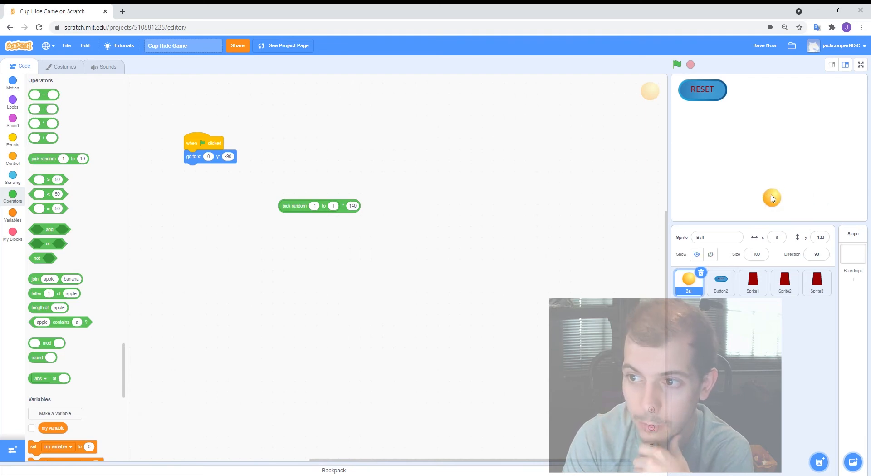
left_click_drag(319, 205, 326, 167)
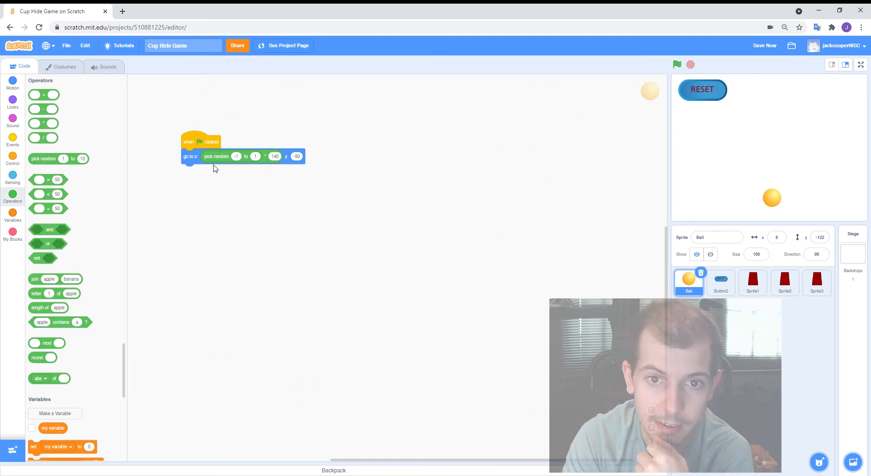
mouse_move(538, 173)
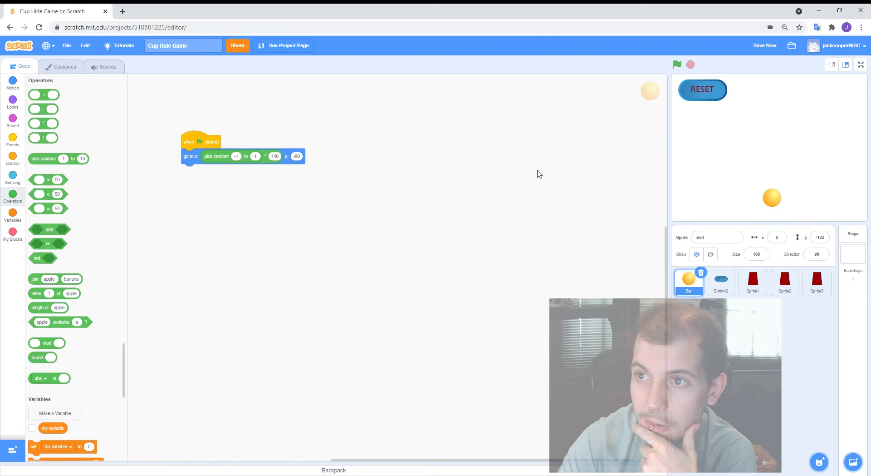
left_click(677, 64)
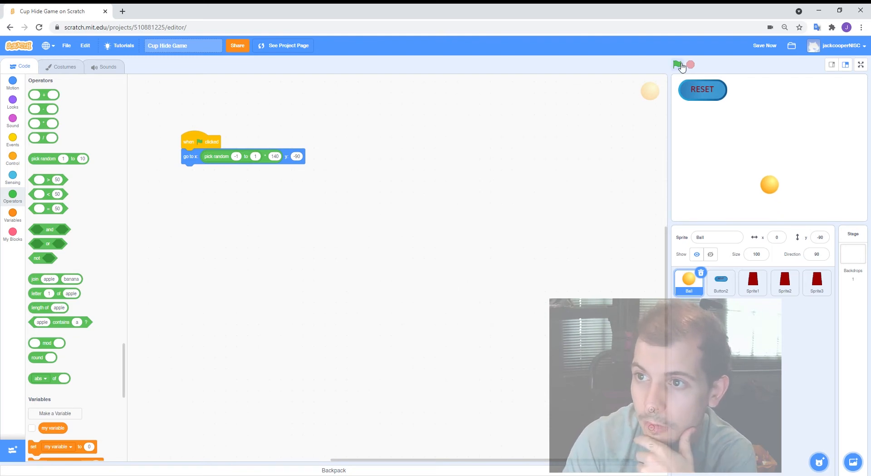
left_click(677, 65)
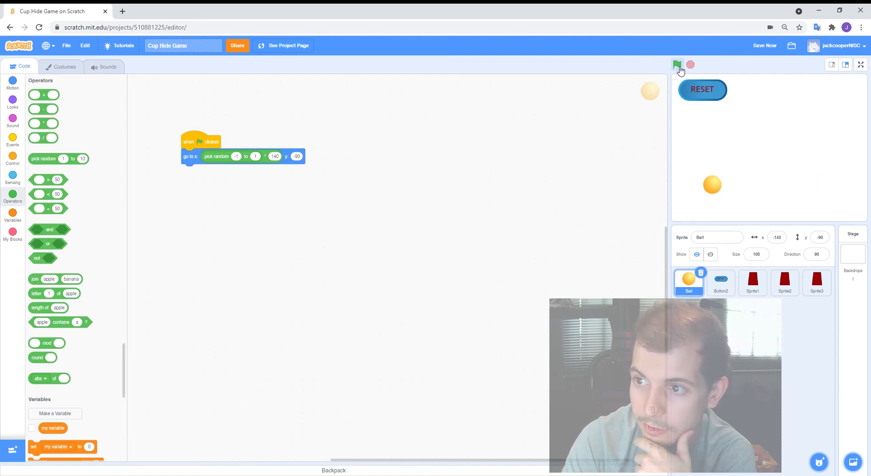
left_click(677, 64)
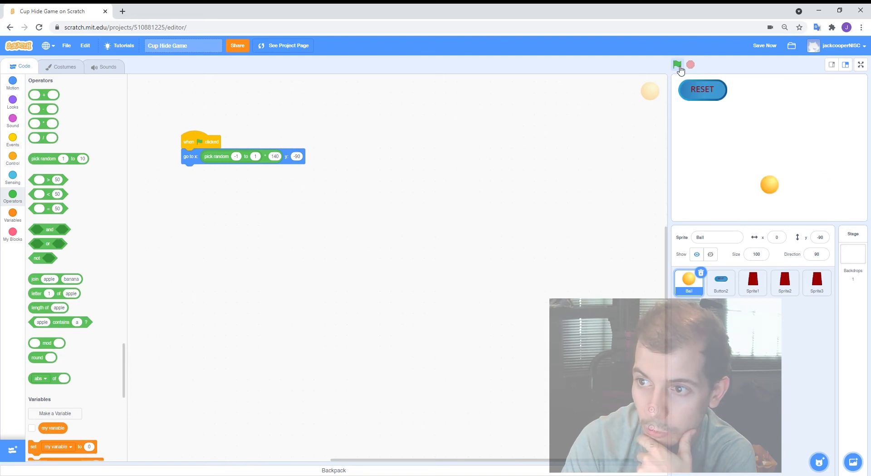
left_click(677, 65)
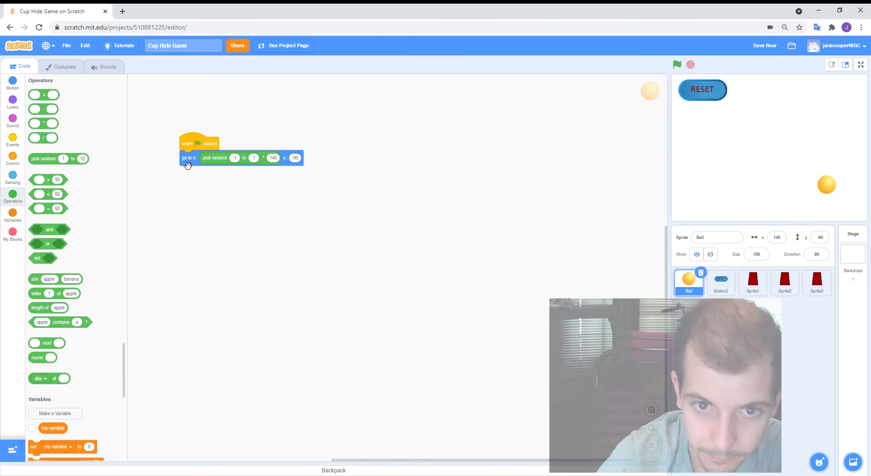
left_click_drag(198, 143, 84, 204)
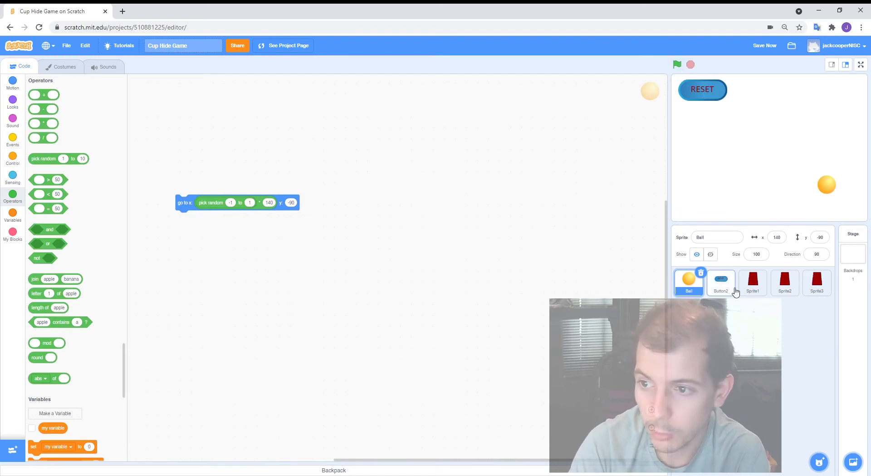
Inspect the RESET button's blue and plain orange costumes, then return to its code.
left_click(721, 282)
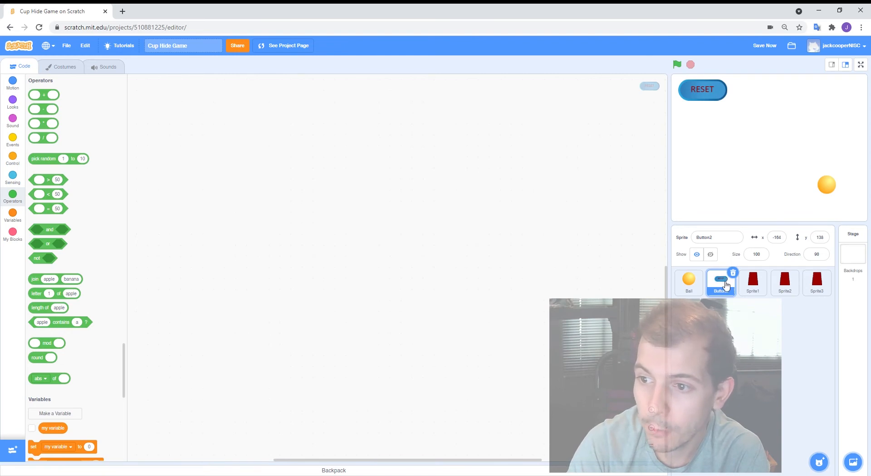
left_click(64, 66)
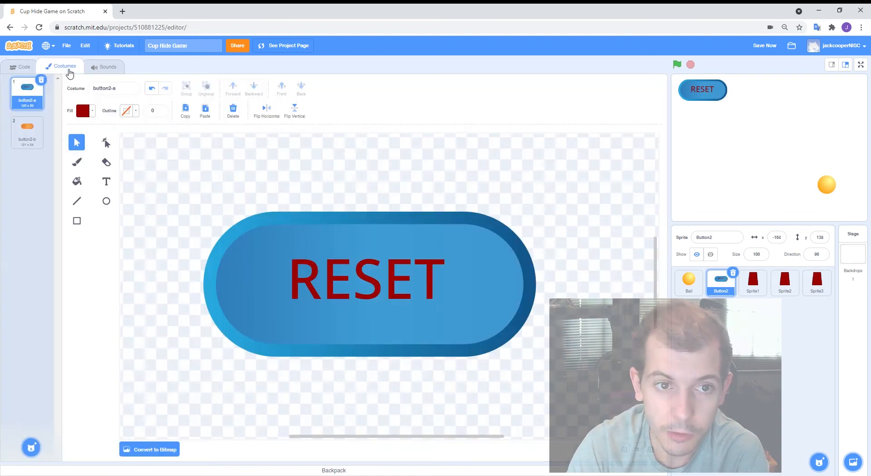
left_click(26, 129)
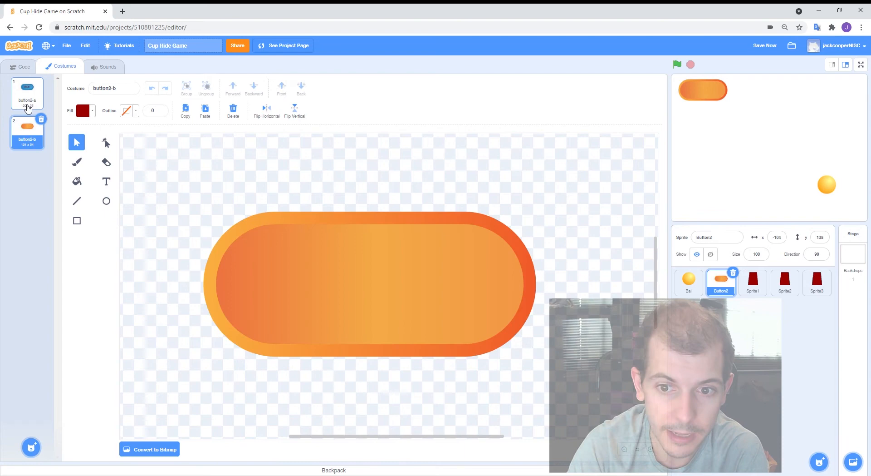
left_click(26, 92)
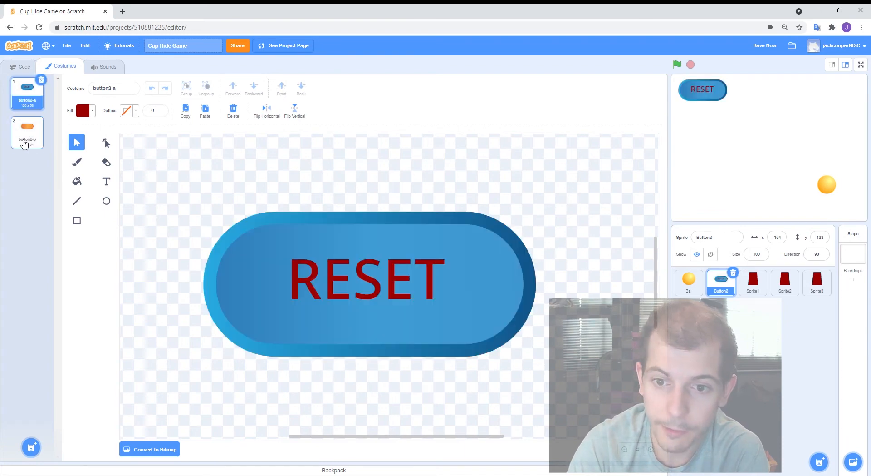
left_click(23, 67)
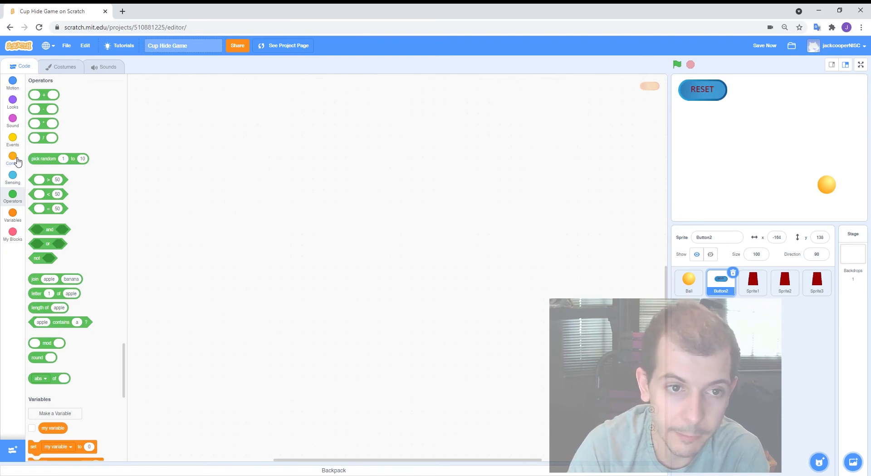
Make the button switch to button2-b then back to button2-a when this sprite is clicked.
left_click(12, 141)
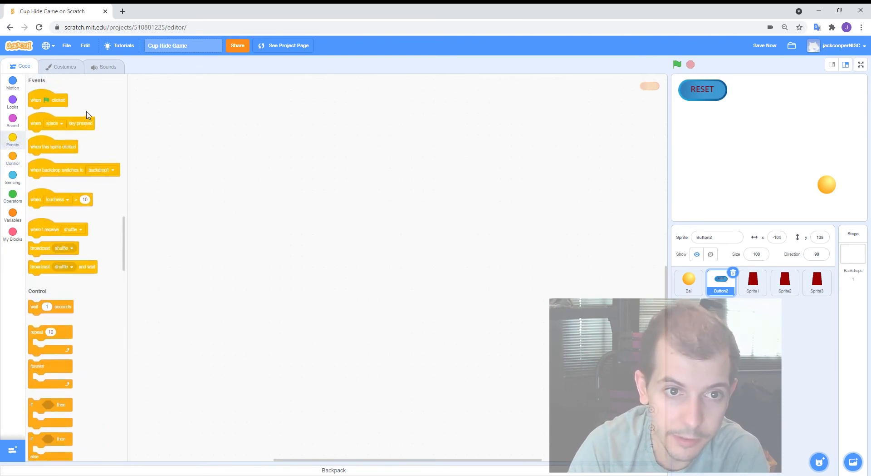
left_click_drag(54, 146, 204, 111)
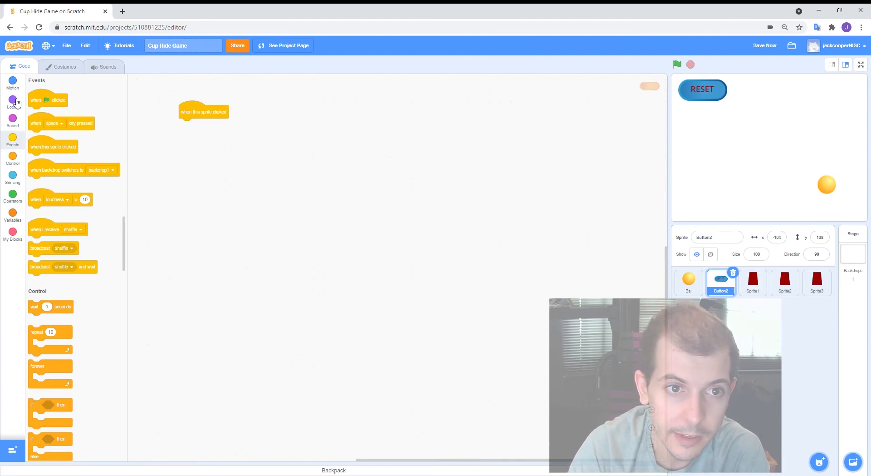
left_click(11, 99)
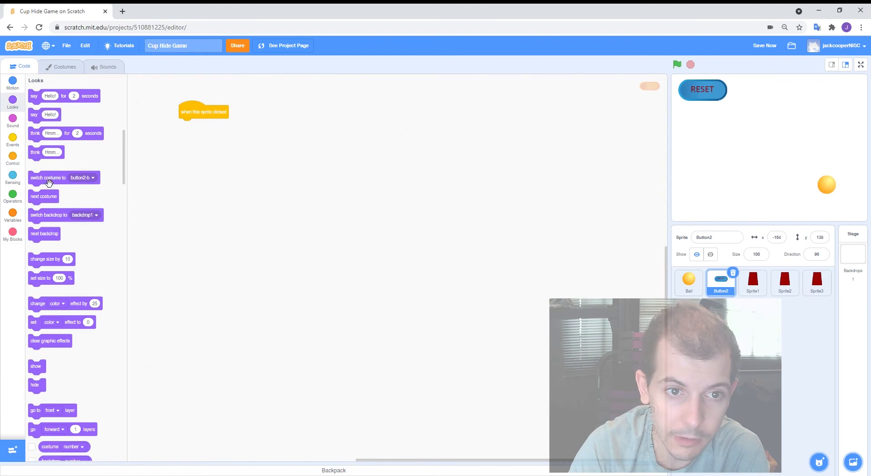
left_click_drag(64, 177, 209, 126)
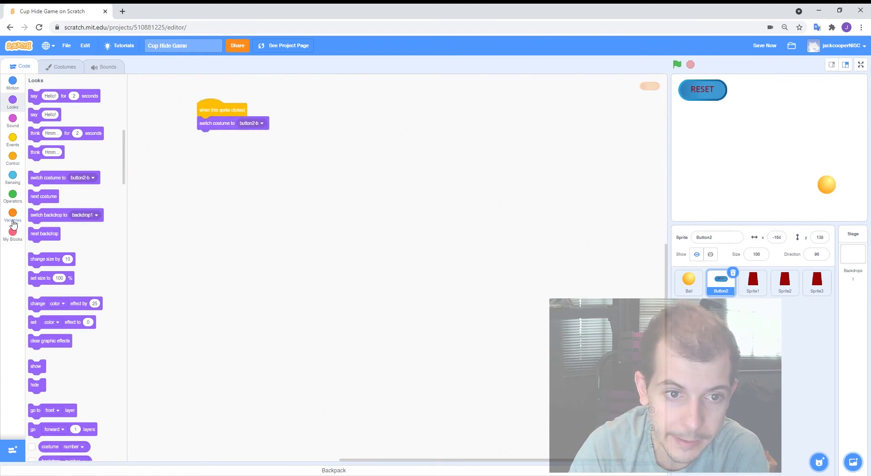
left_click_drag(64, 177, 173, 175)
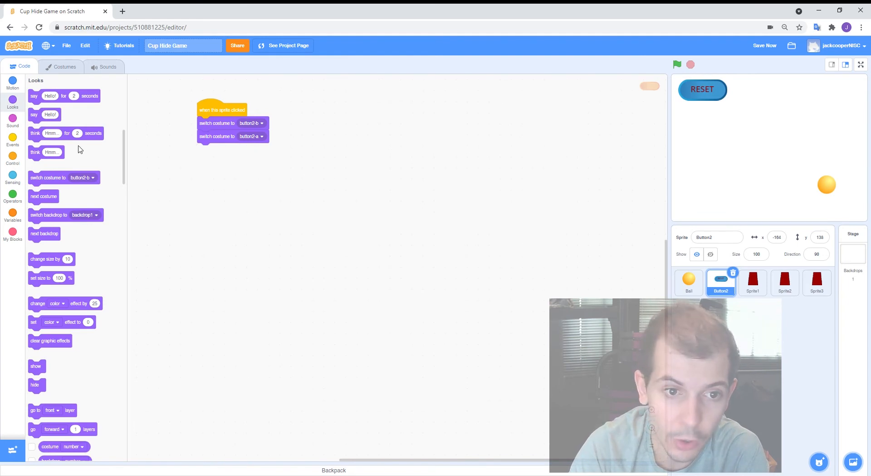
Add a 0.1 second wait between the costume switches and test the RESET press effect.
left_click(12, 140)
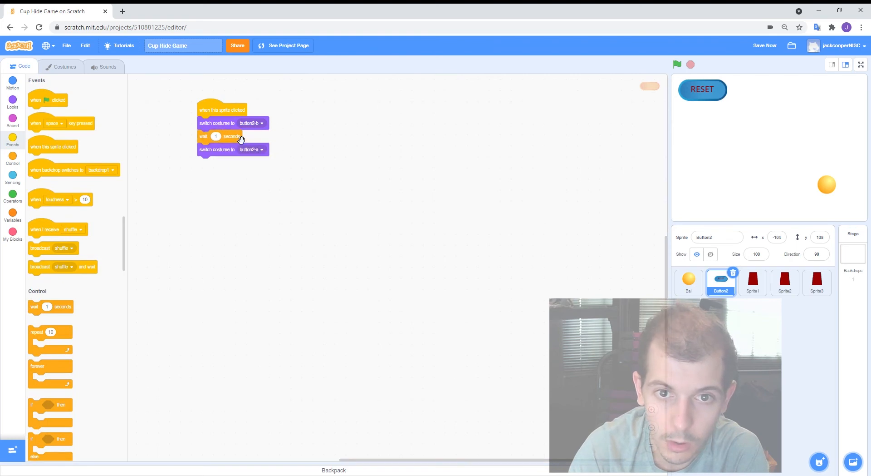
type("0.1")
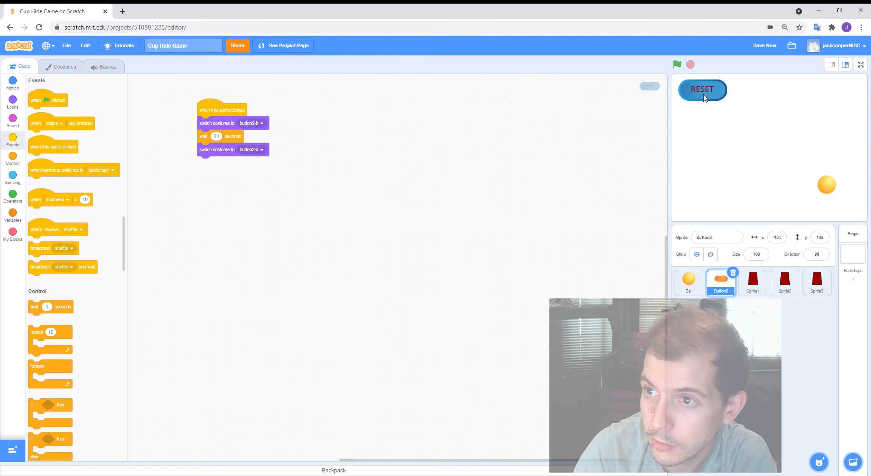
left_click(702, 89)
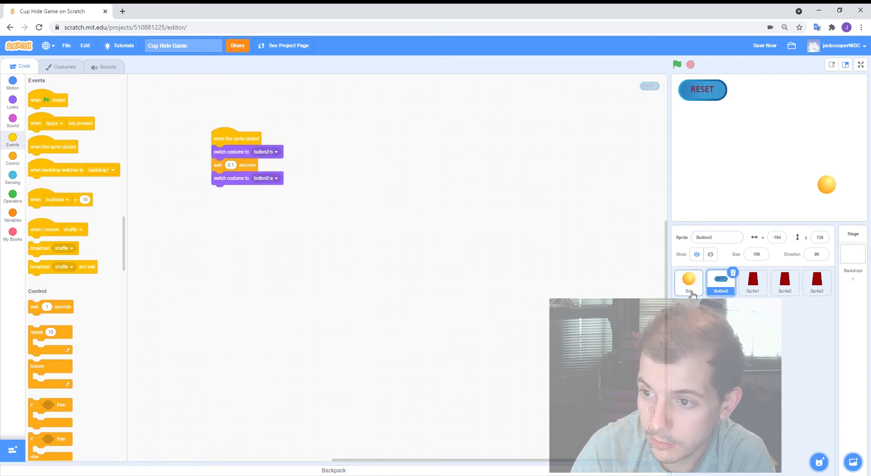
Append a broadcast of a new start message to the RESET button's click script.
left_click(689, 282)
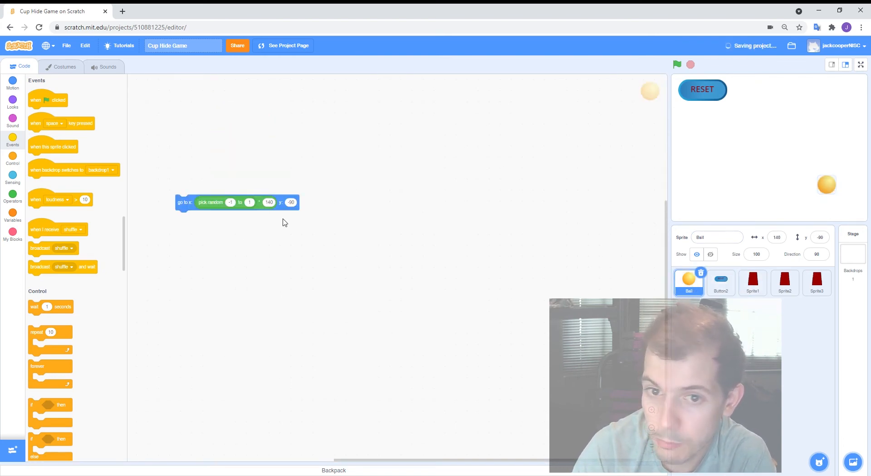
left_click(720, 281)
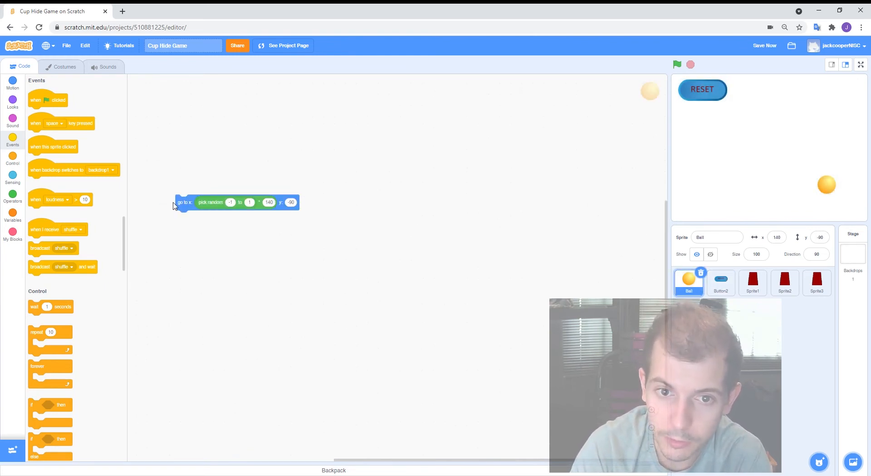
left_click(720, 281)
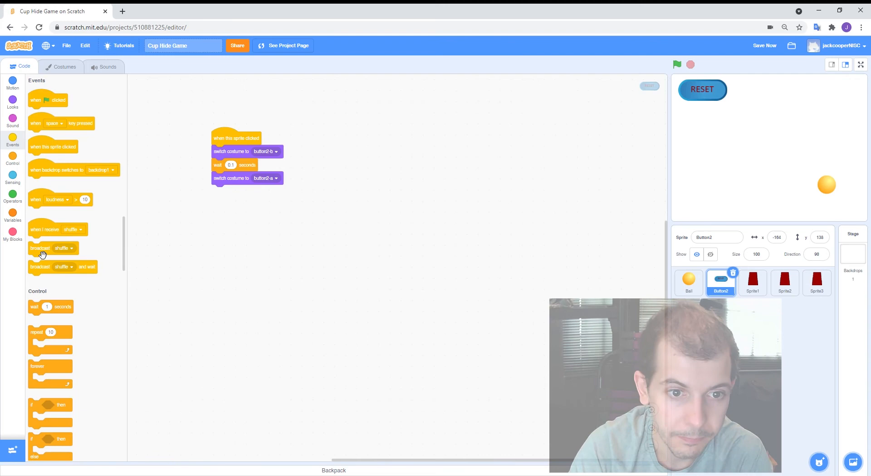
left_click_drag(50, 248, 254, 192)
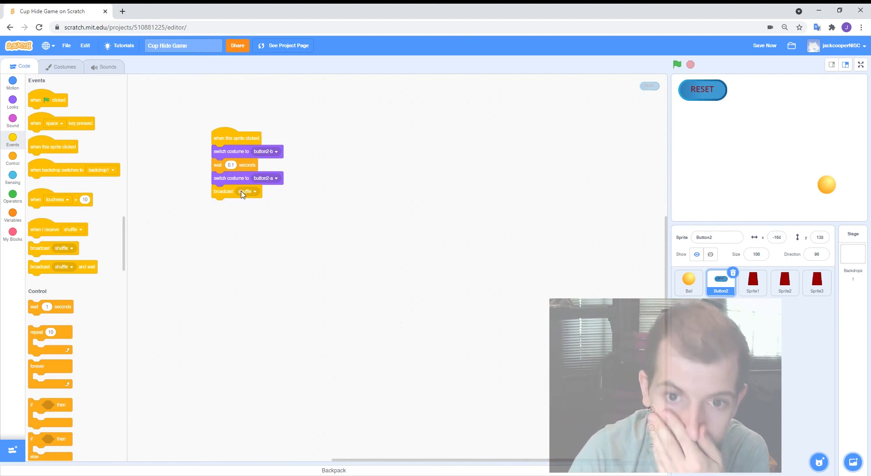
left_click(247, 192)
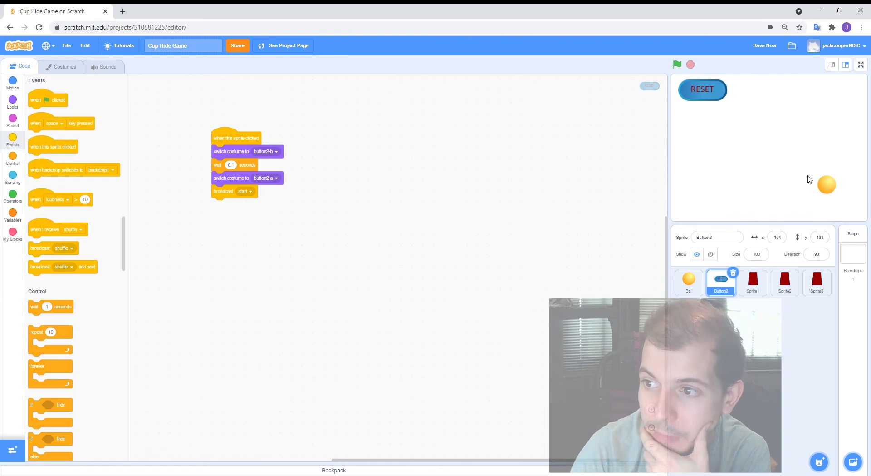
Give the Ball a when I receive start hat above its random go to block.
left_click(689, 282)
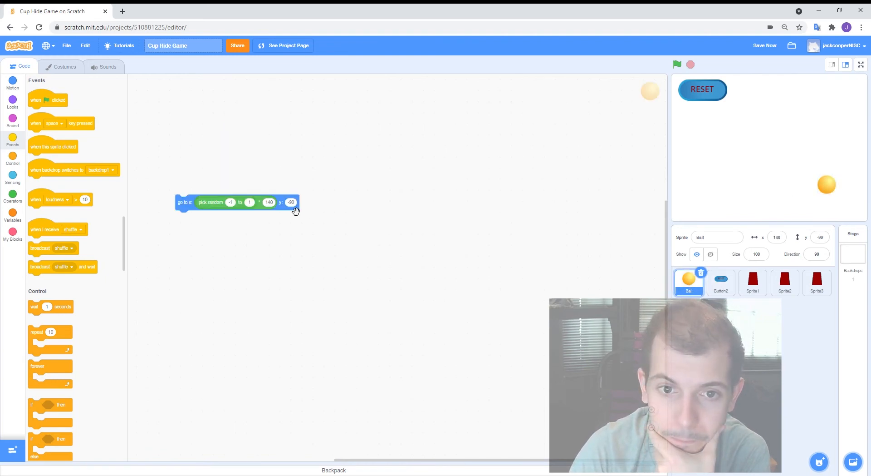
mouse_move(304, 204)
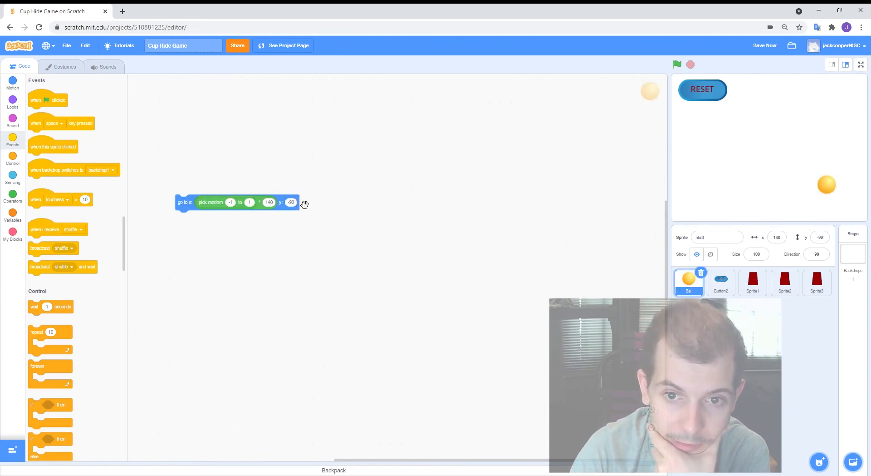
mouse_move(158, 218)
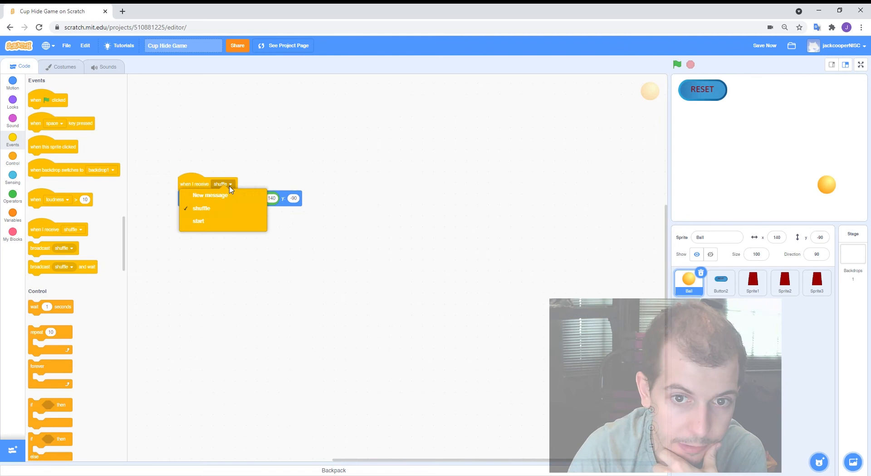
left_click(198, 221)
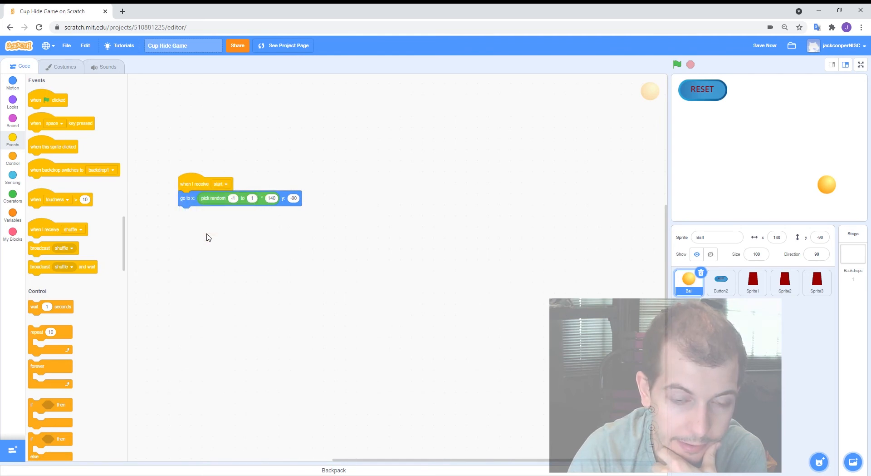
left_click_drag(203, 184, 202, 147)
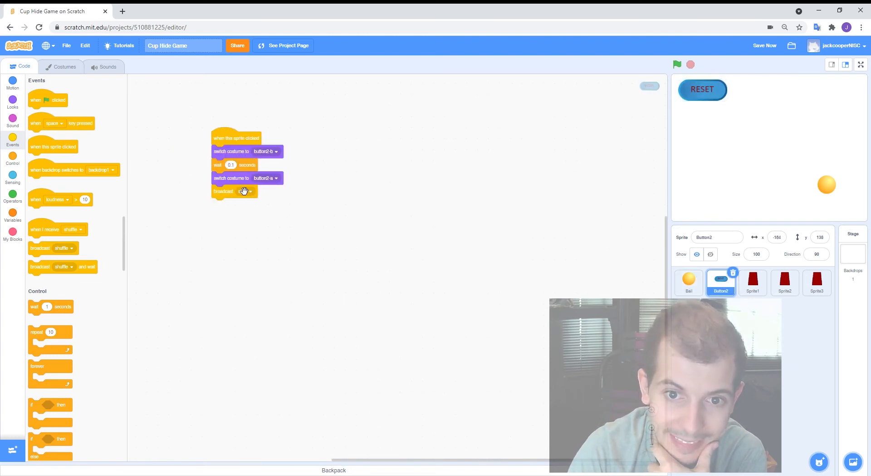
Test that pressing RESET jumps the ball to a new random bottom position.
left_click(689, 283)
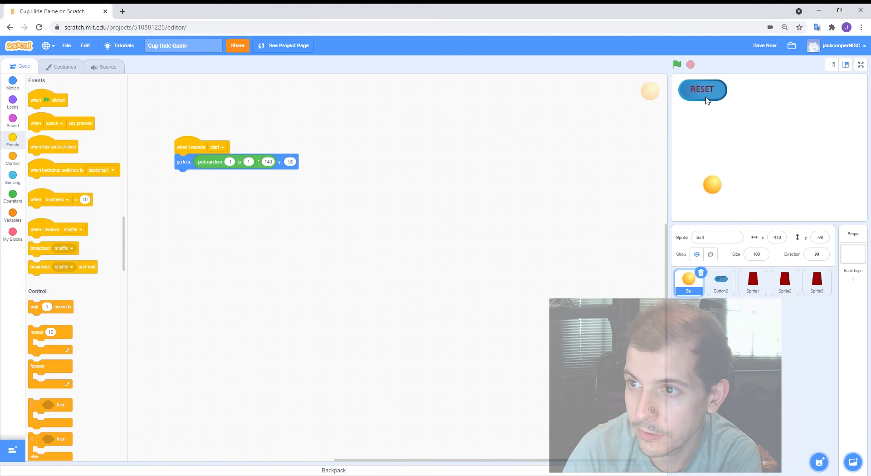
left_click(721, 282)
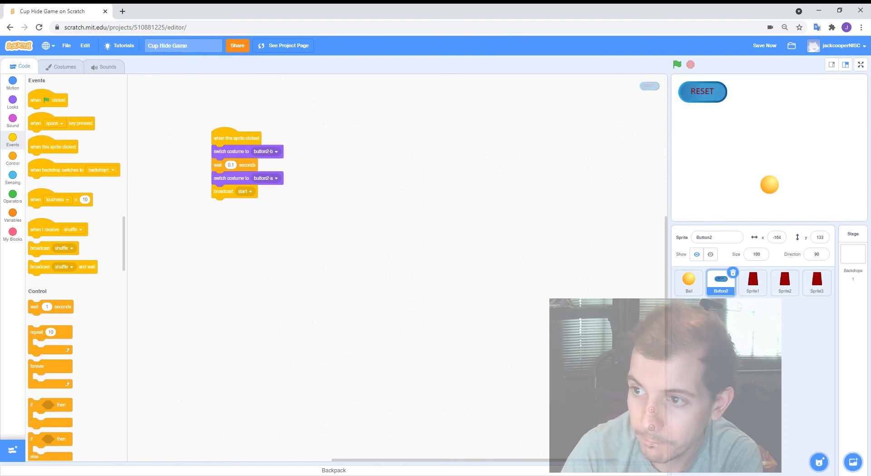
mouse_move(672, 289)
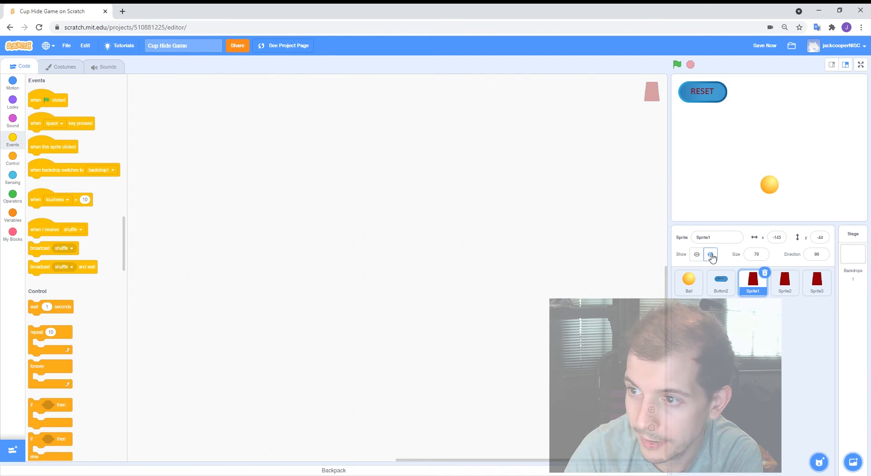
Show Sprite1, Sprite2 and Sprite3 cups on the stage, then return to the ball sprite.
left_click(697, 254)
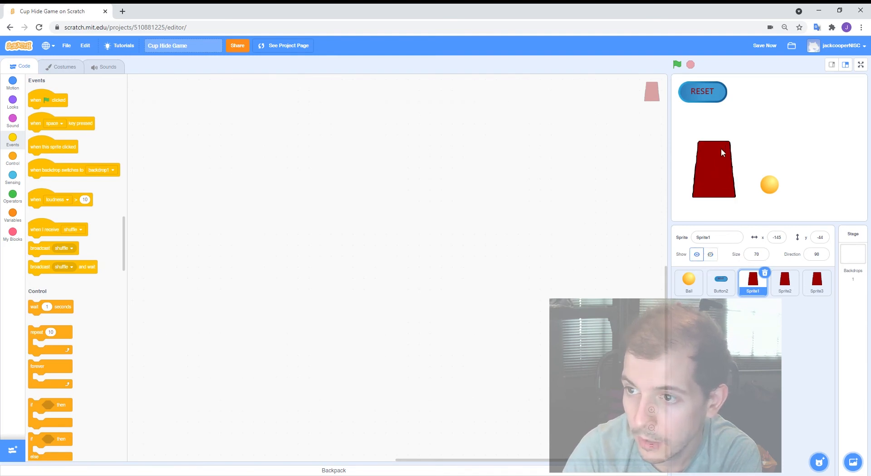
mouse_move(714, 207)
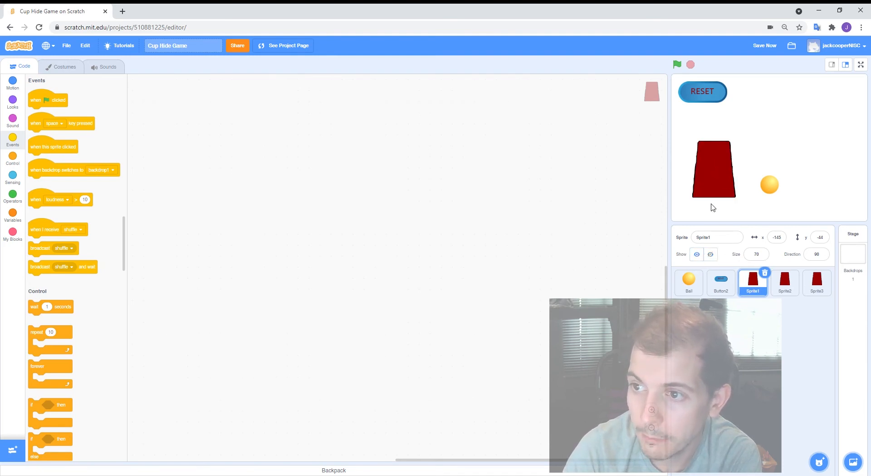
left_click(784, 282)
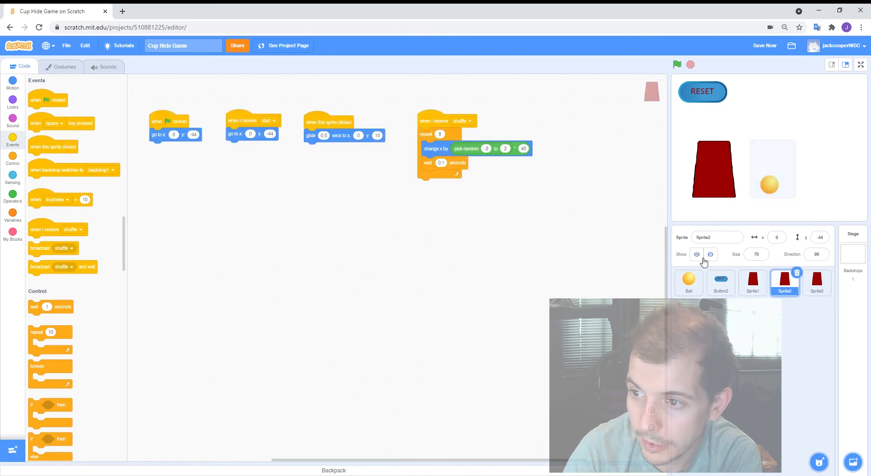
left_click(816, 282)
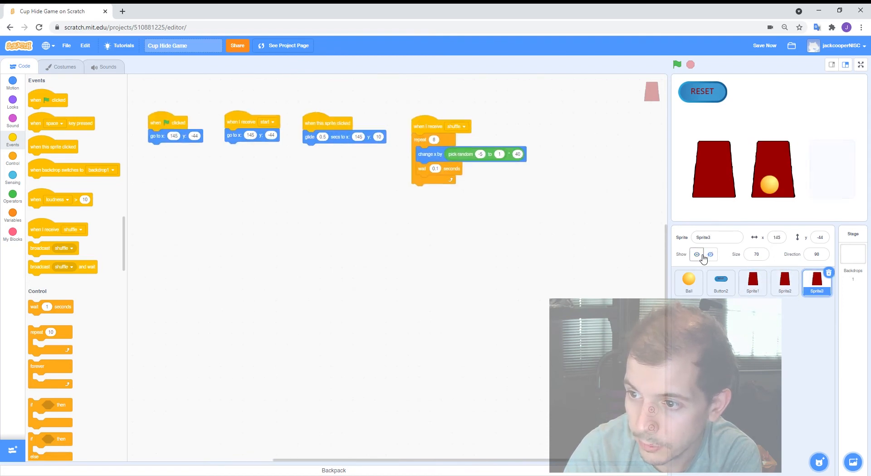
left_click(753, 282)
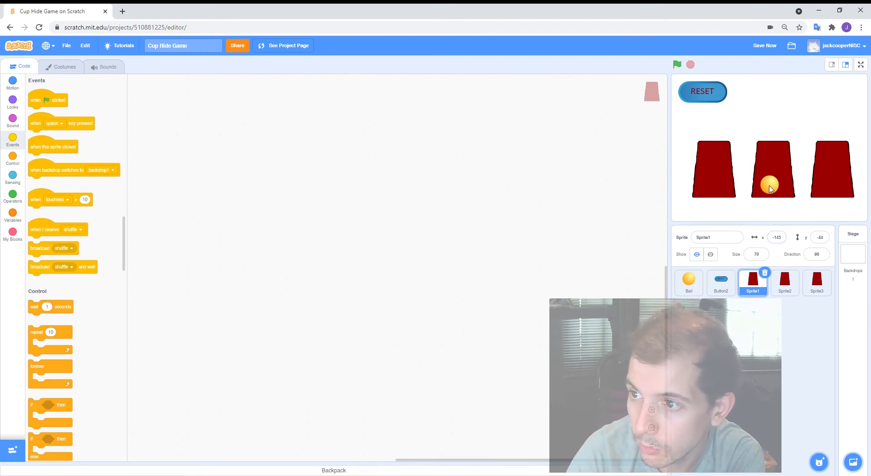
left_click(689, 282)
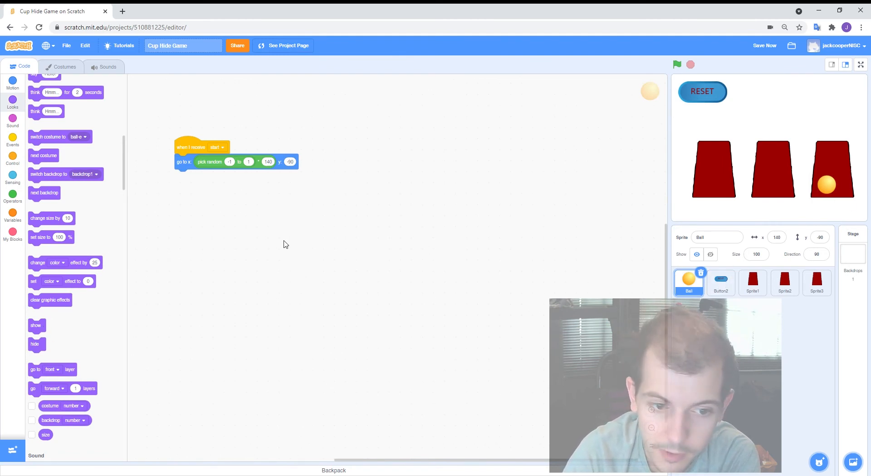
mouse_move(811, 200)
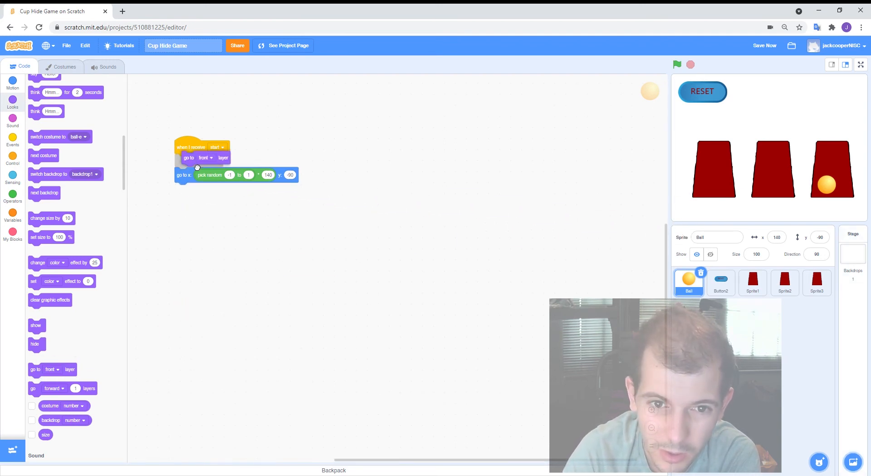
Set the ball's start script layer to back, test with RESET, then select Sprite1.
left_click(205, 160)
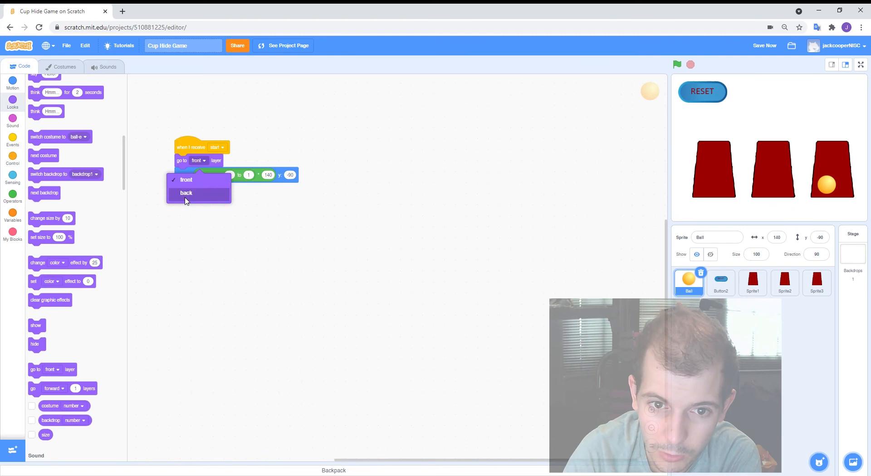
left_click(186, 192)
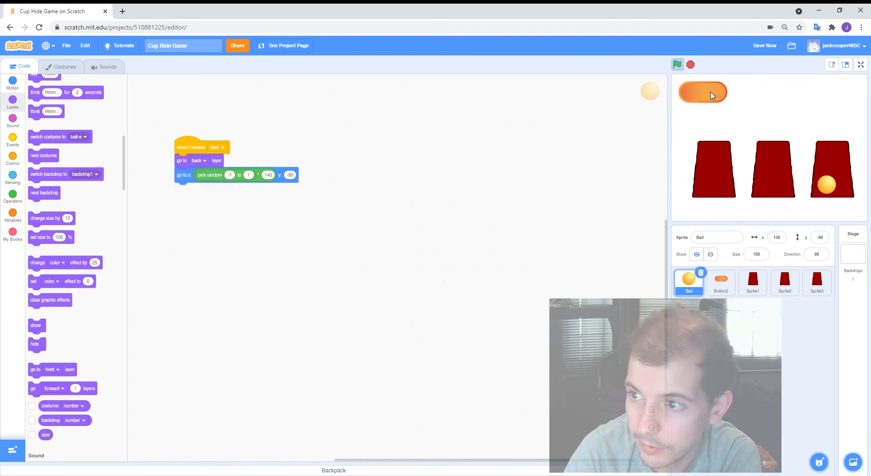
left_click(677, 65)
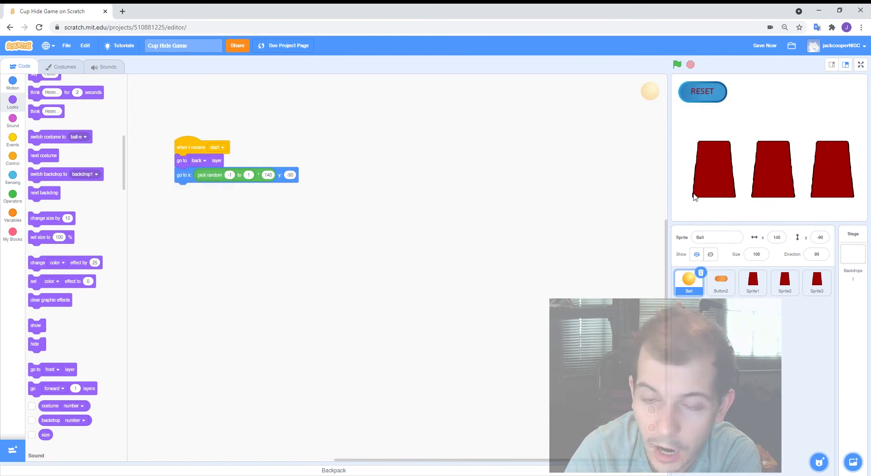
left_click(752, 282)
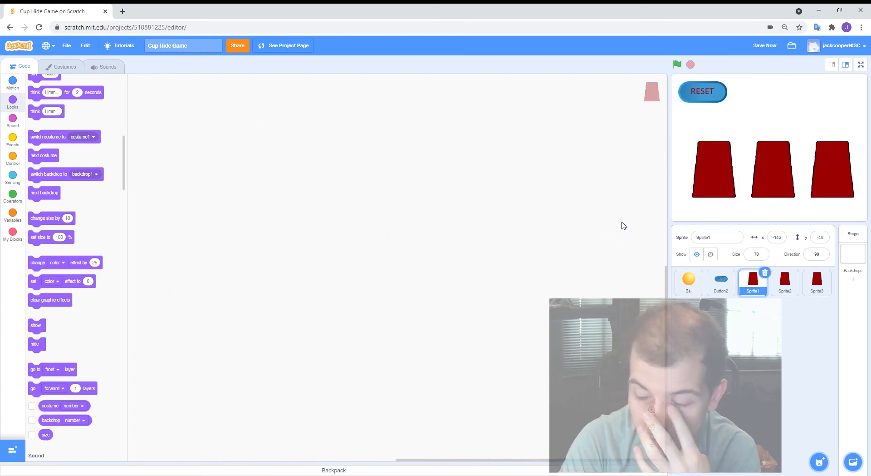
mouse_move(720, 161)
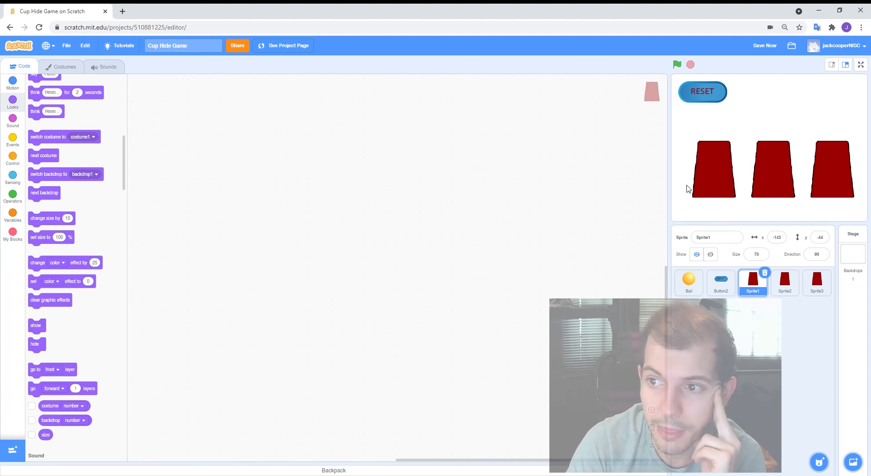
mouse_move(710, 183)
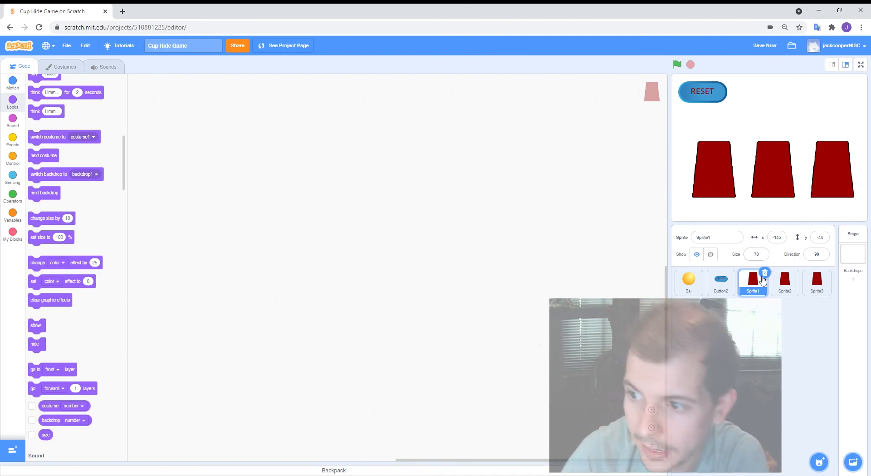
mouse_move(588, 198)
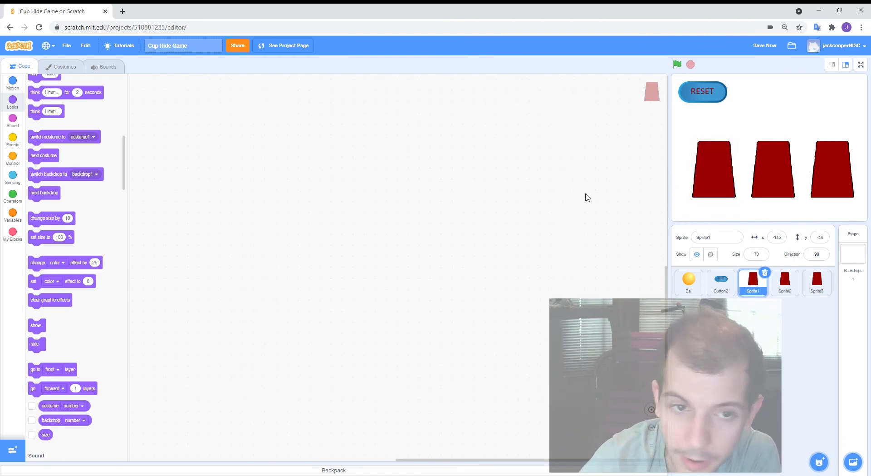
Give Sprite1 a when-clicked script gliding 0.5 secs to x -145 y 10 and test it.
left_click(11, 140)
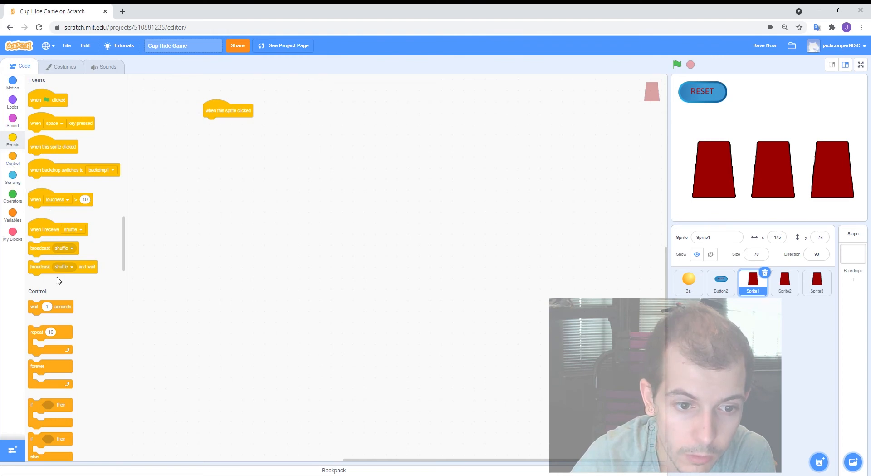
left_click(12, 84)
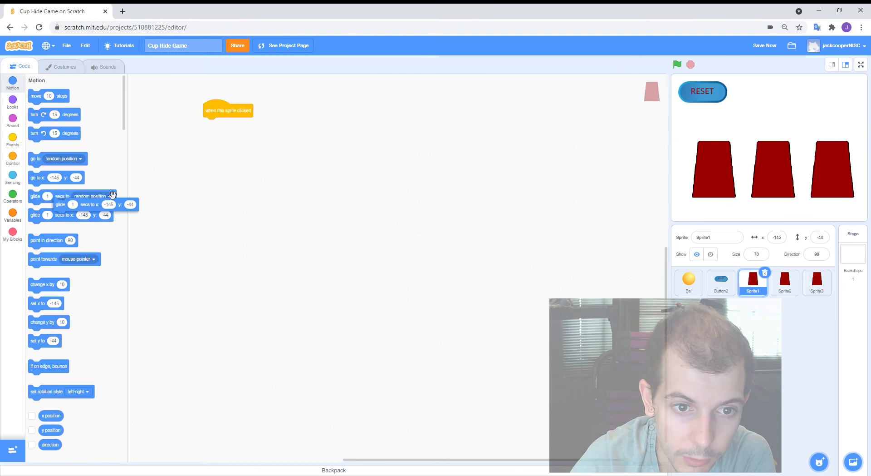
left_click_drag(71, 214, 244, 130)
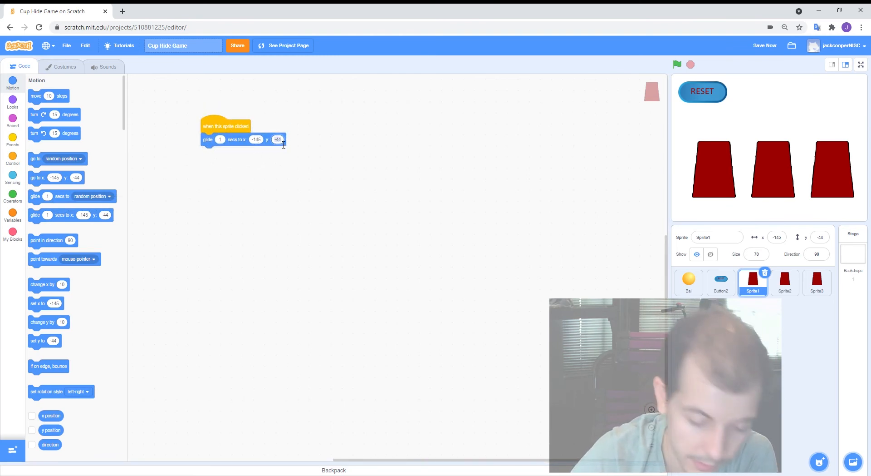
type("10")
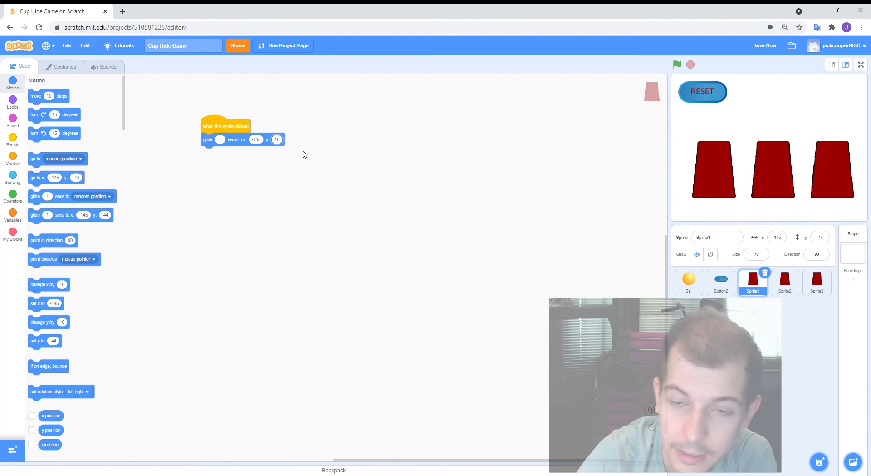
left_click(677, 65)
type("0.5")
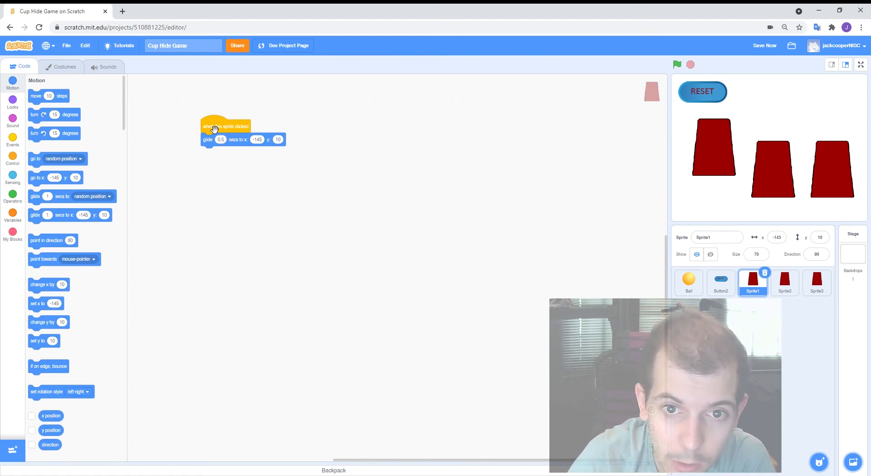
left_click_drag(225, 131, 327, 174)
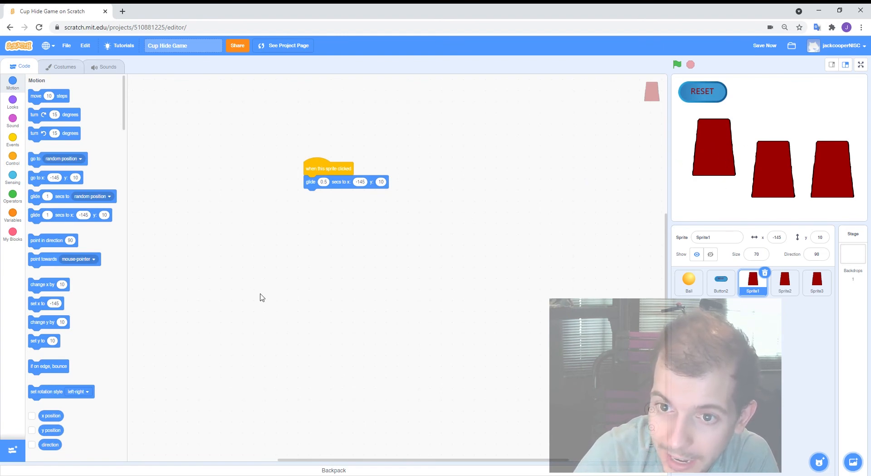
mouse_move(320, 169)
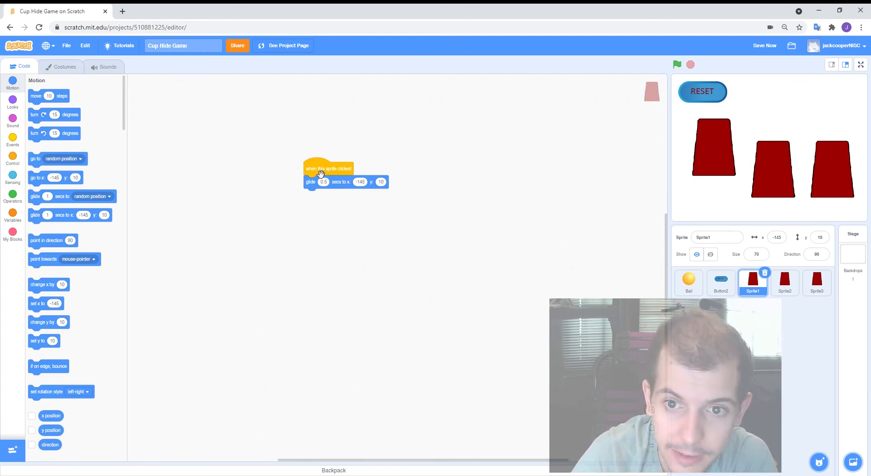
left_click(12, 140)
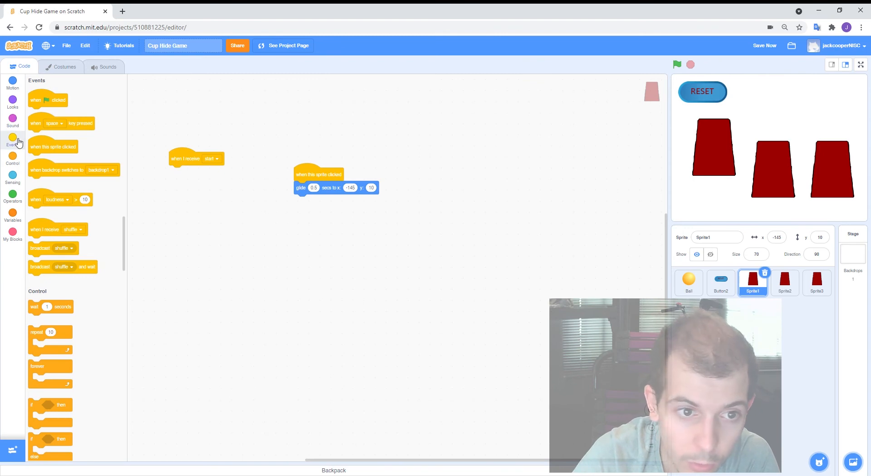
Make Sprite1 go to x -145 y -45 on receiving start, then switch to full screen.
left_click(11, 84)
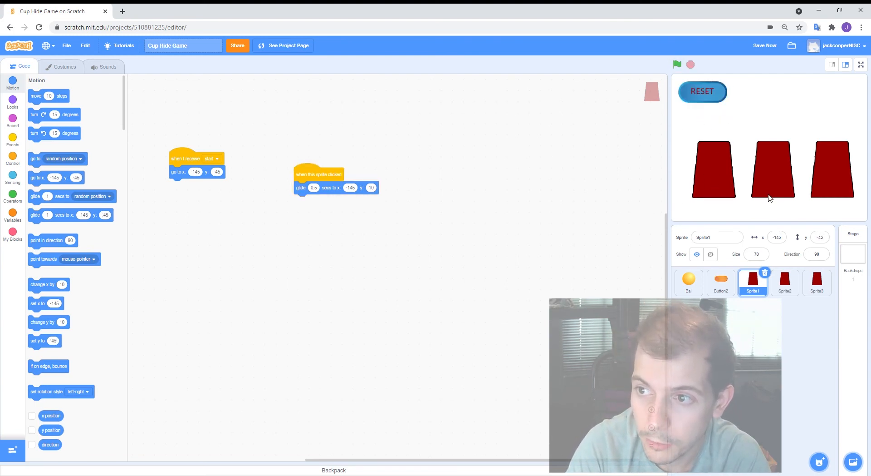
left_click(817, 283)
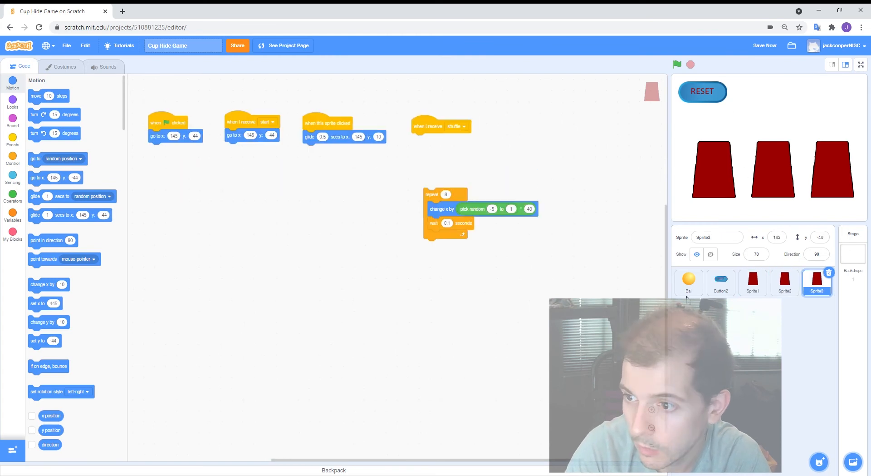
left_click(860, 64)
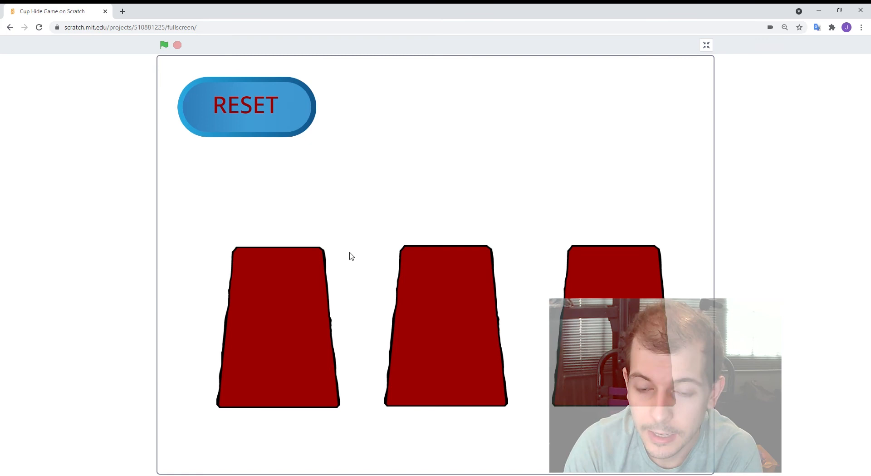
Run the game with the green flag, lift the first cup, then reset the cups.
left_click(246, 105)
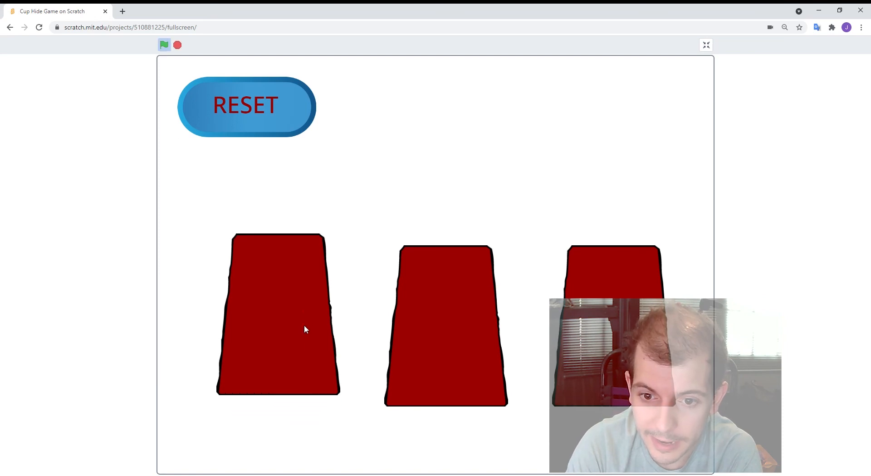
left_click(246, 105)
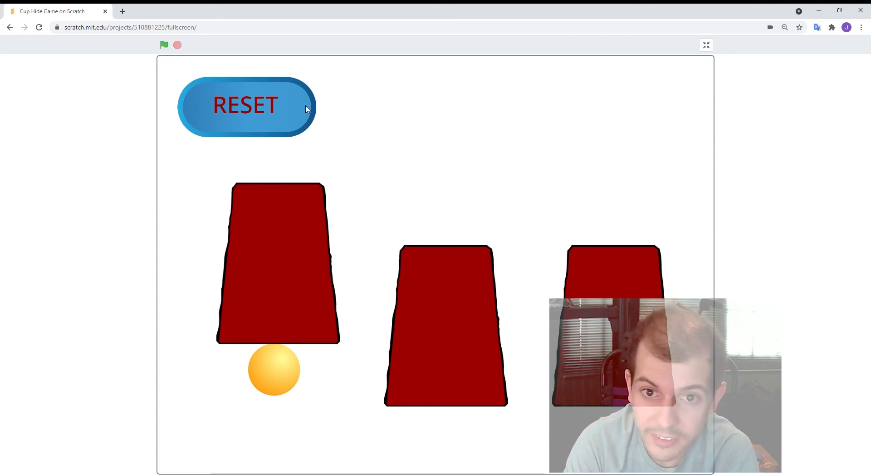
left_click(246, 105)
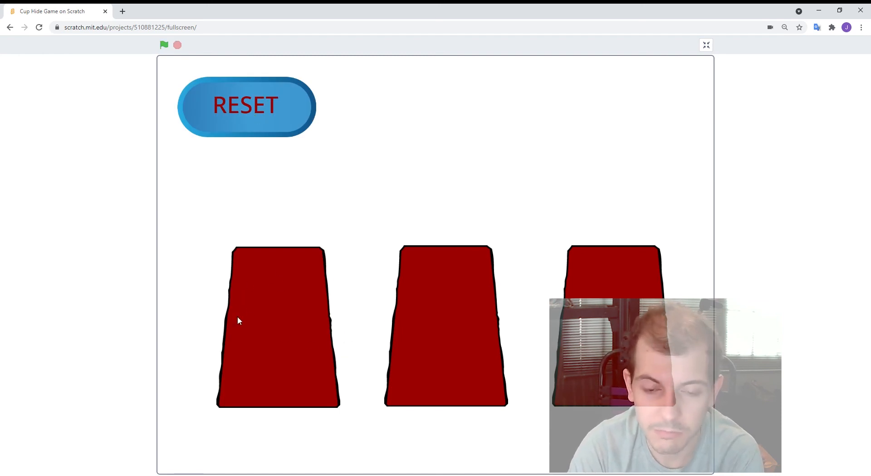
mouse_move(410, 298)
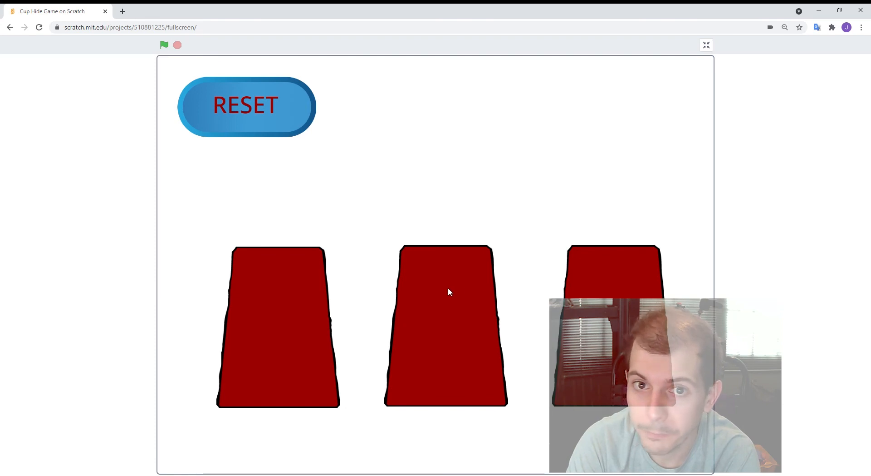
mouse_move(359, 239)
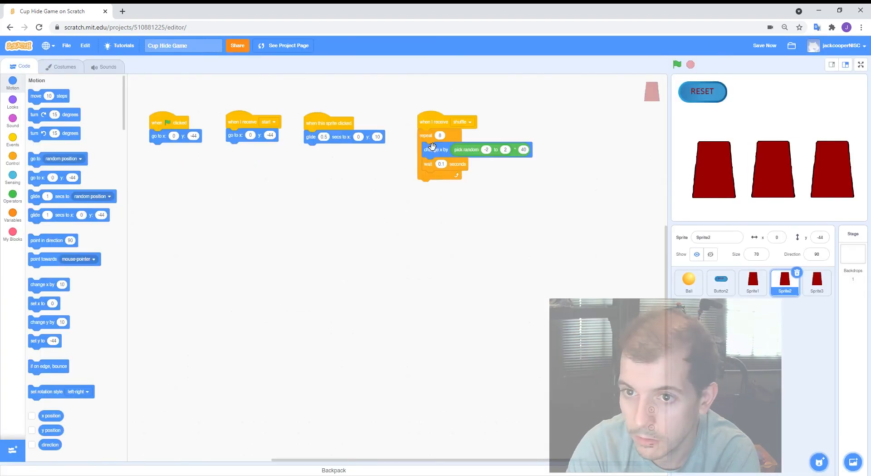
Review the ball's and each cup's shuffle scripts by selecting them in turn.
left_click(689, 282)
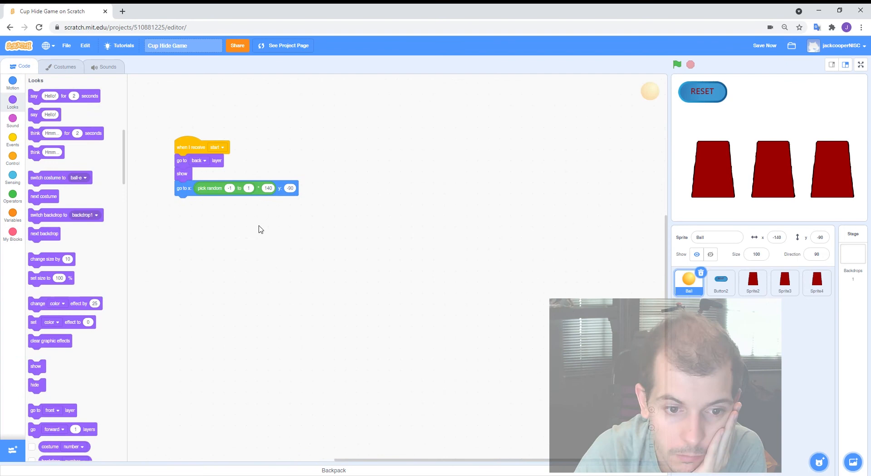
left_click(753, 281)
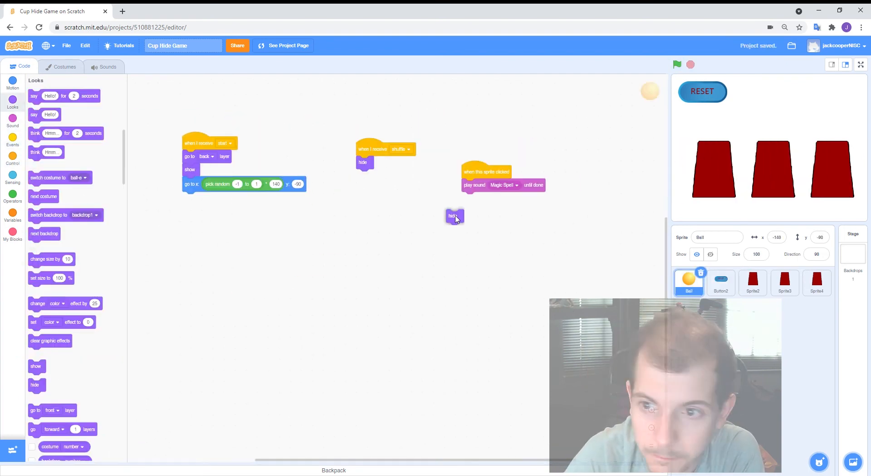
left_click(816, 283)
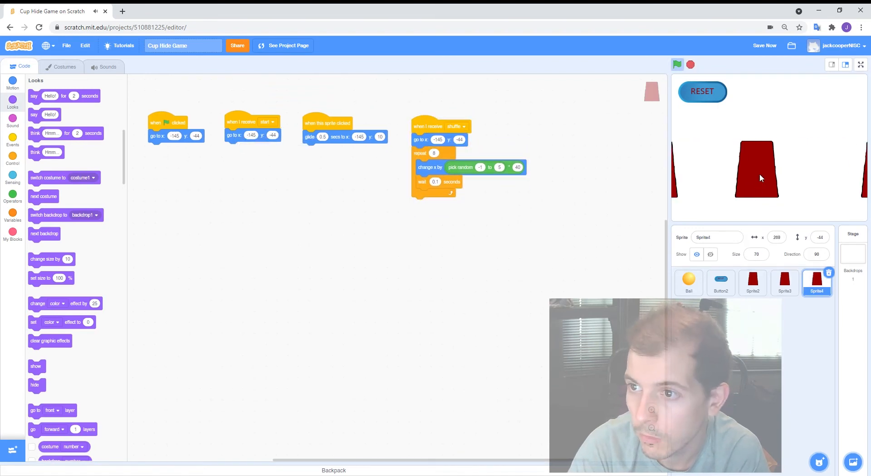
left_click(784, 283)
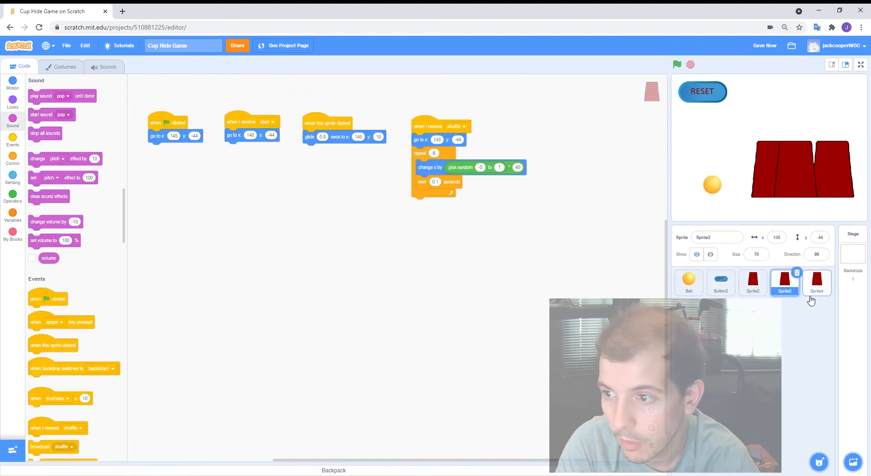
left_click(817, 281)
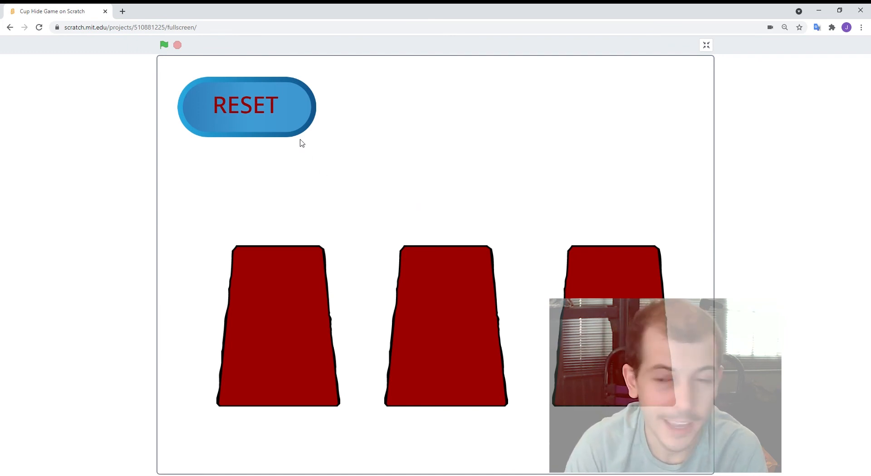
mouse_move(283, 141)
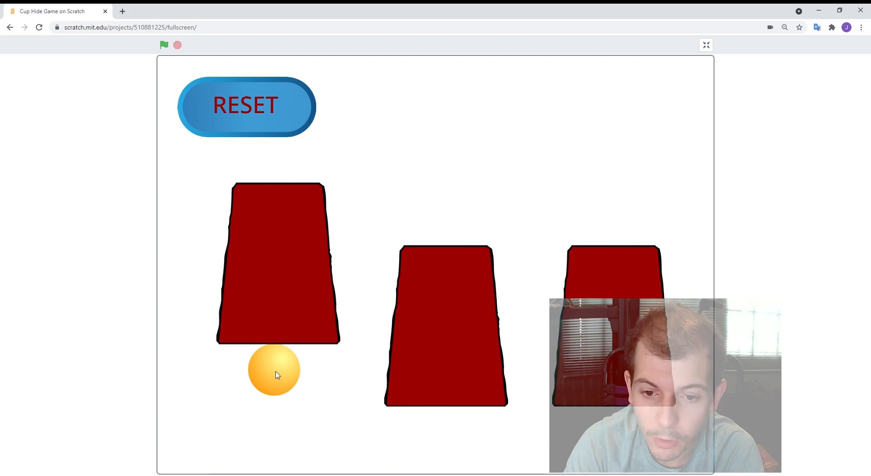
Click the revealed yellow ball so it hides, then lift the left cup again.
left_click(165, 45)
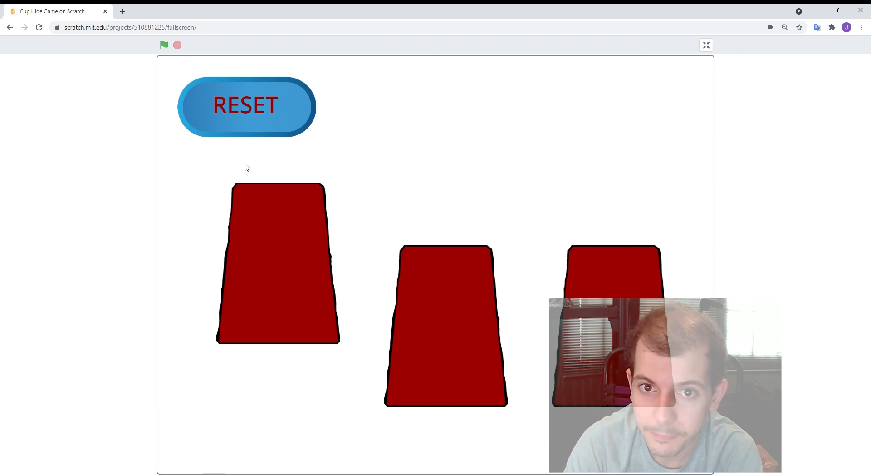
left_click(246, 106)
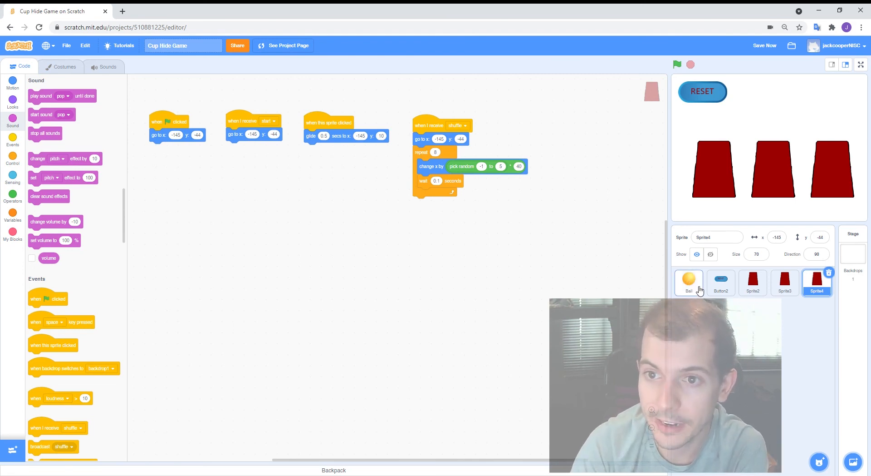
Select the Ball sprite, preview its Magic Spell sound, and return to its code.
left_click(689, 282)
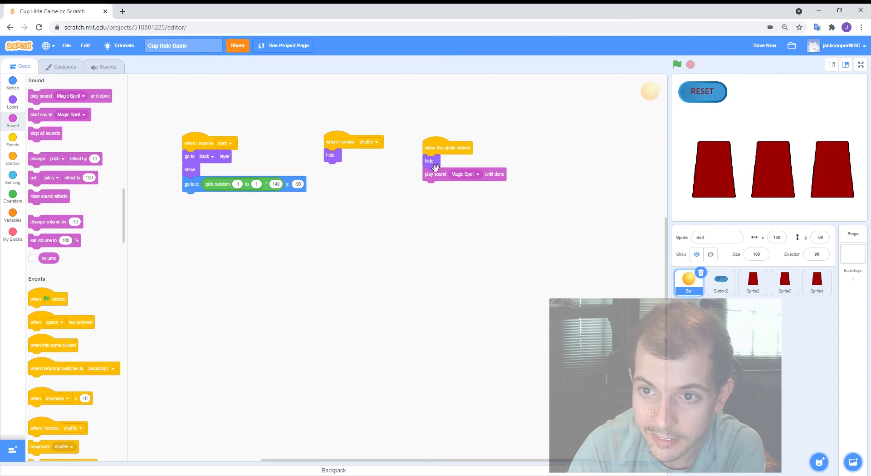
mouse_move(467, 178)
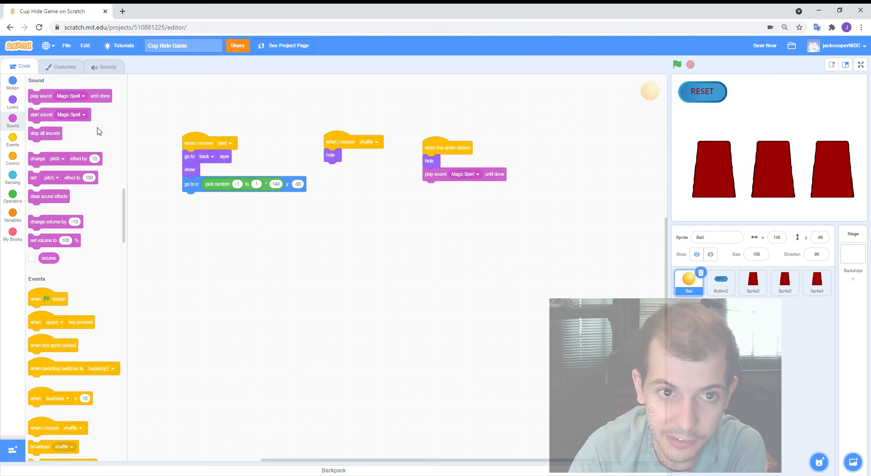
left_click(107, 66)
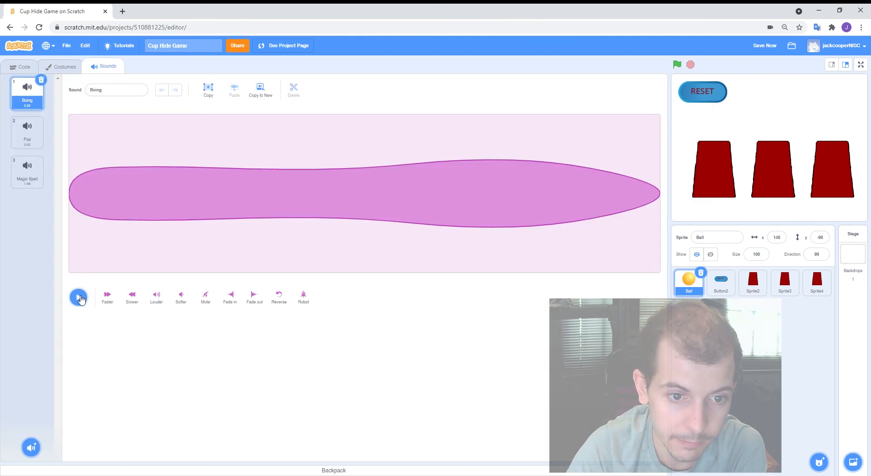
left_click(26, 171)
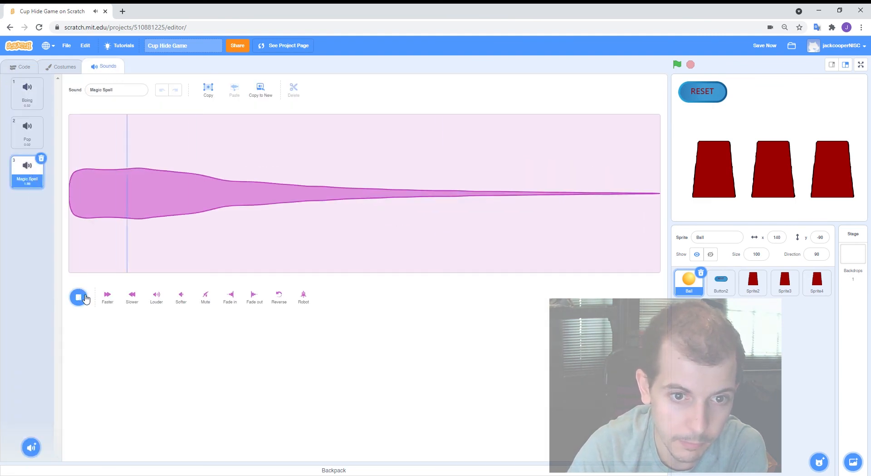
left_click(24, 67)
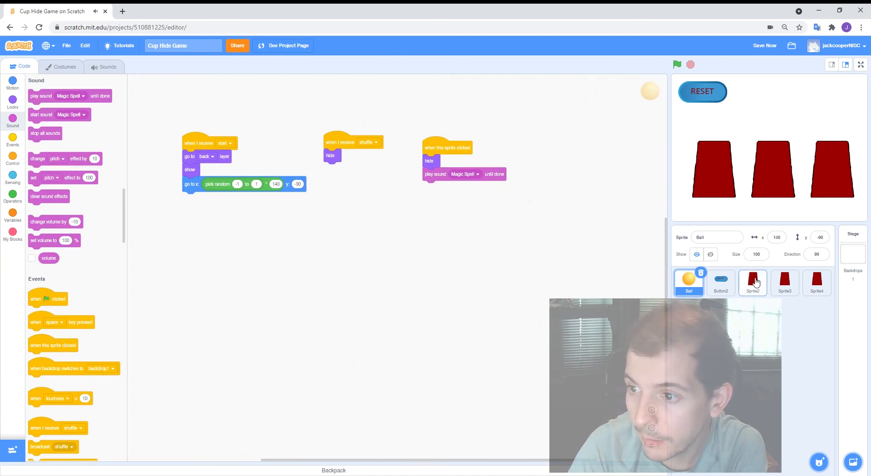
View Button2's shuffle-and-start broadcast script, then return to the first cup's scripts.
left_click(753, 282)
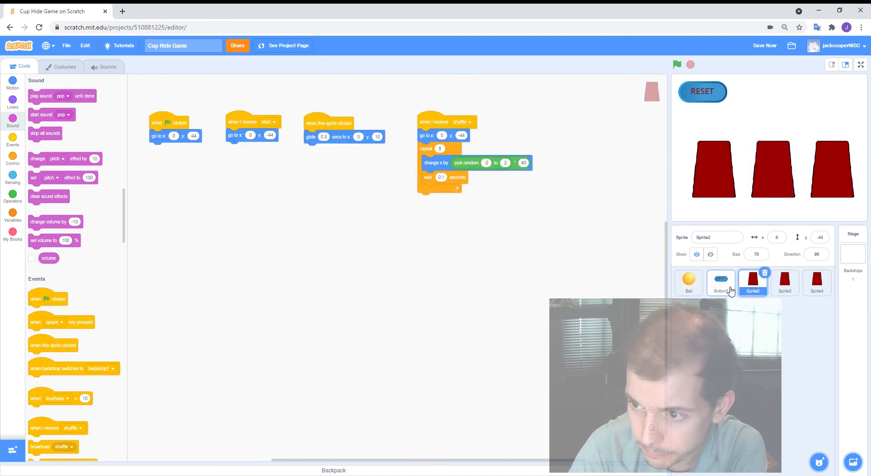
left_click(721, 281)
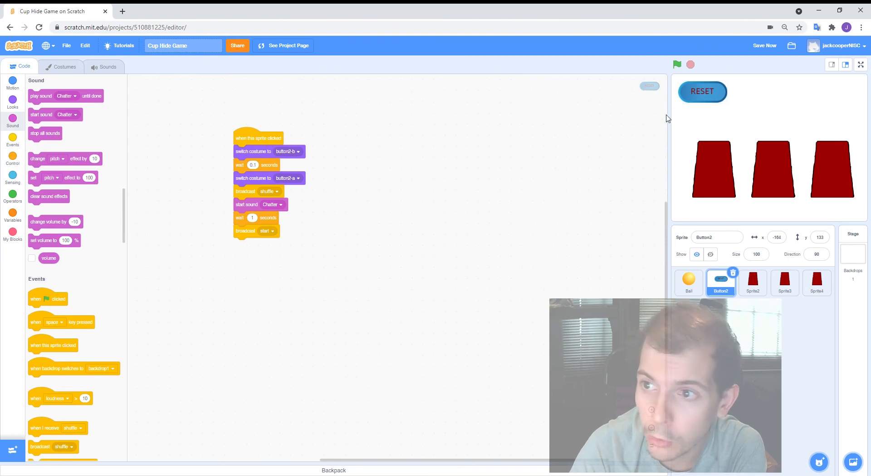
mouse_move(702, 93)
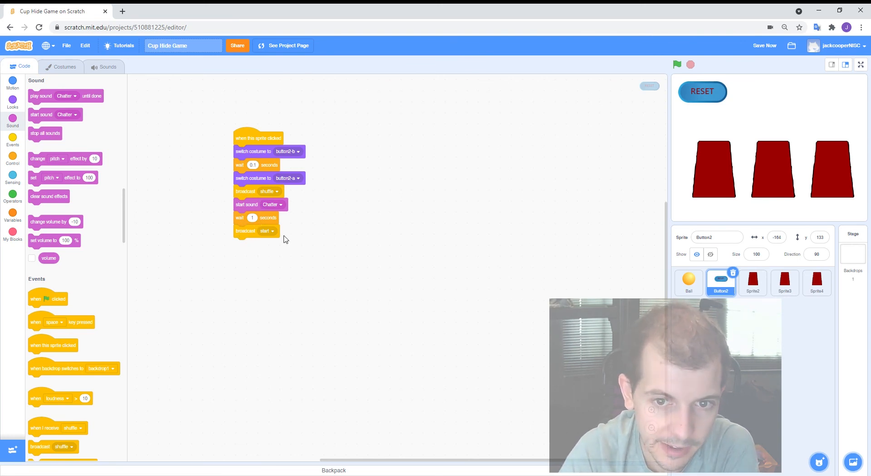
mouse_move(253, 192)
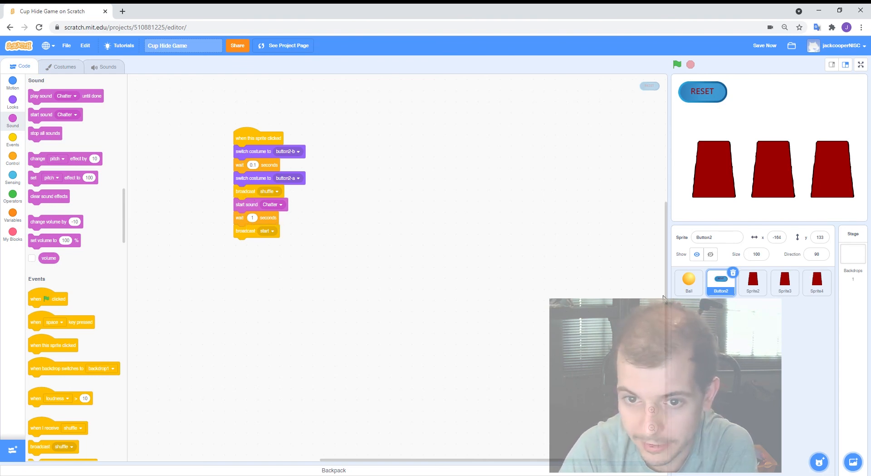
left_click(754, 282)
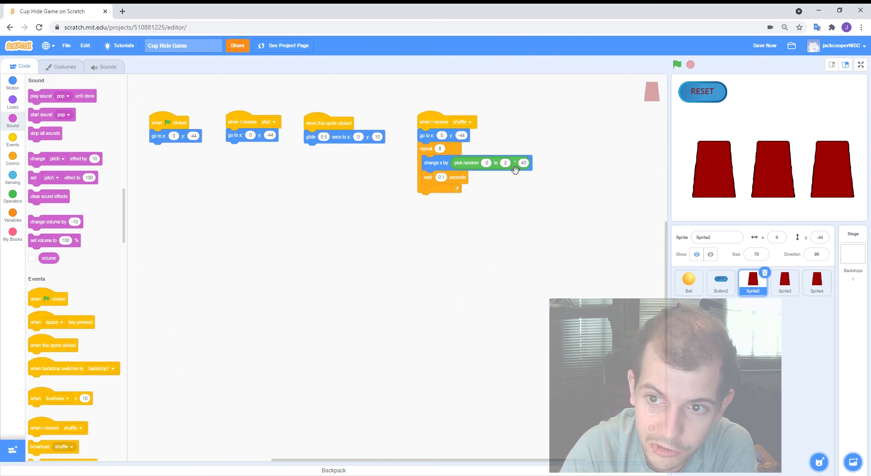
mouse_move(424, 167)
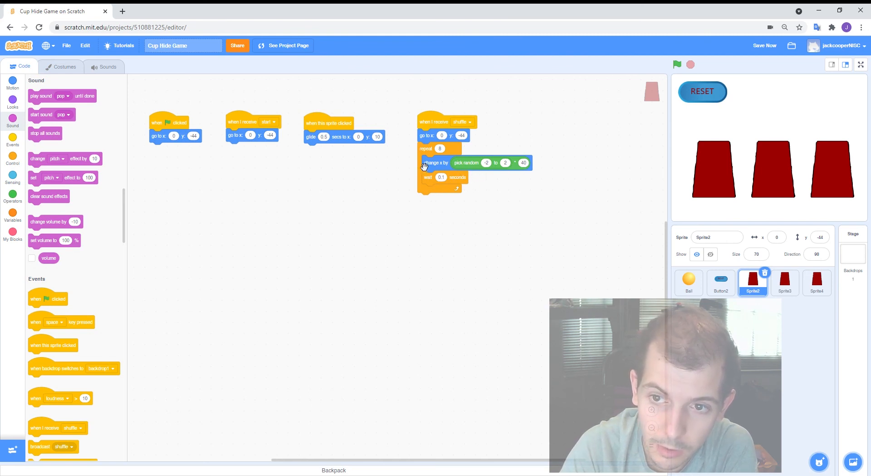
mouse_move(450, 196)
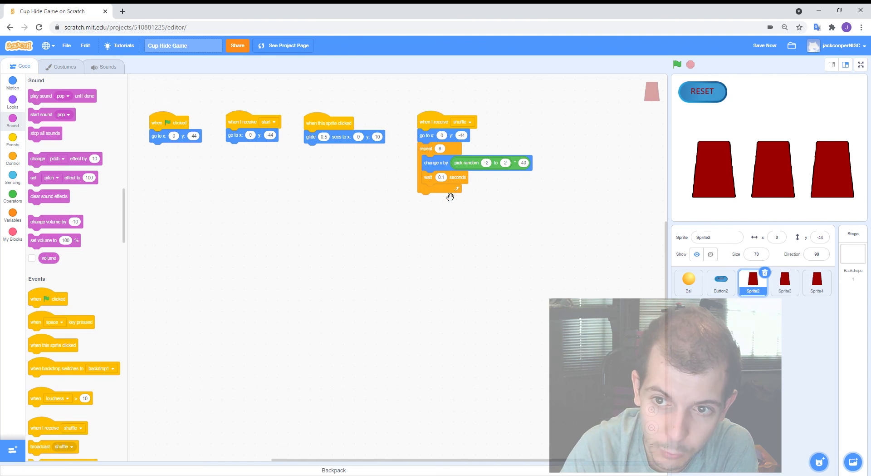
mouse_move(434, 211)
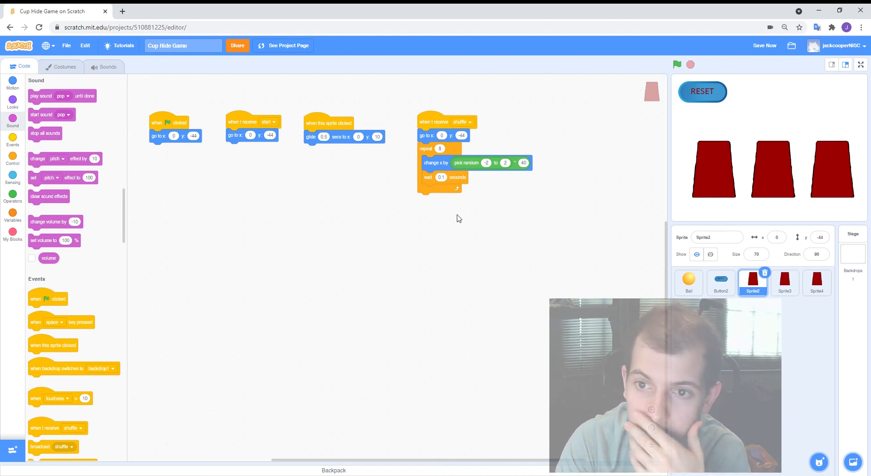
mouse_move(484, 200)
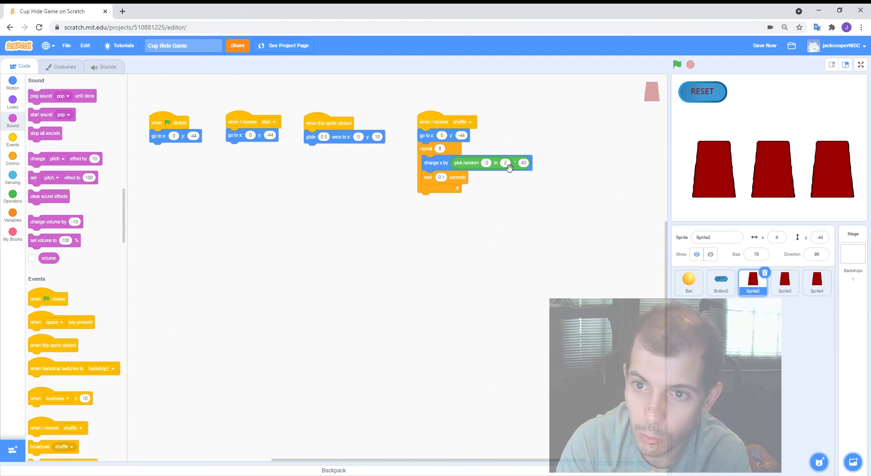
Select Button2's scripts and lift the leftmost cup on the stage preview.
left_click(721, 282)
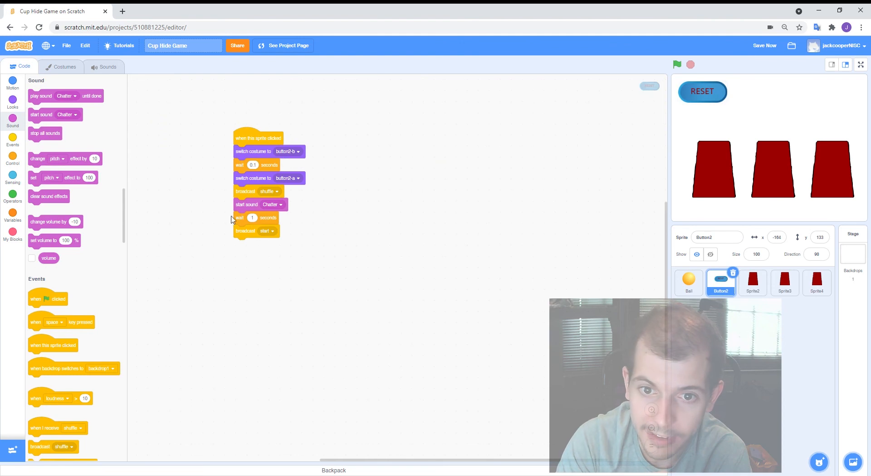
mouse_move(247, 240)
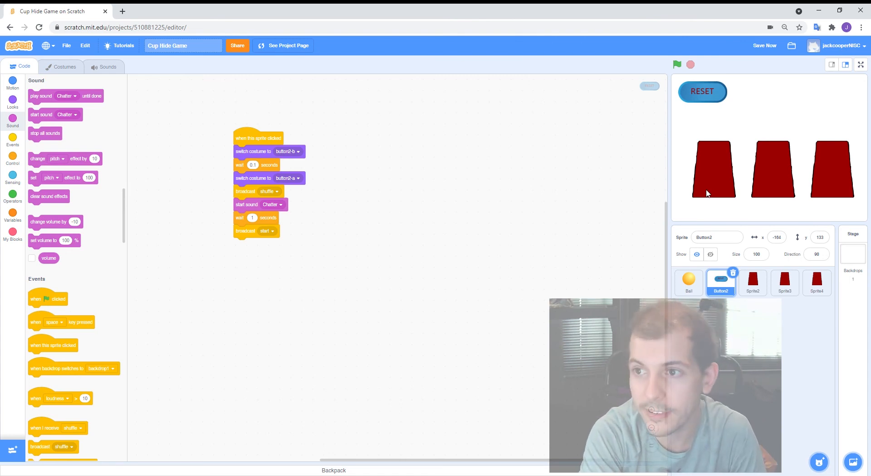
mouse_move(716, 179)
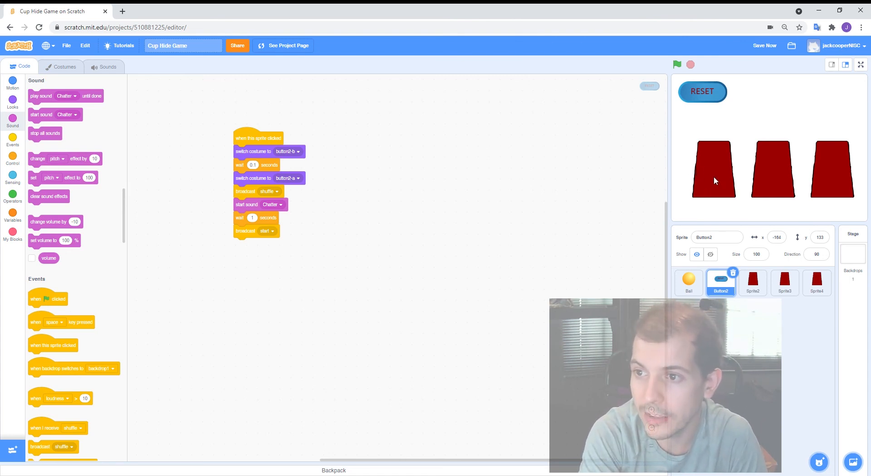
left_click(714, 180)
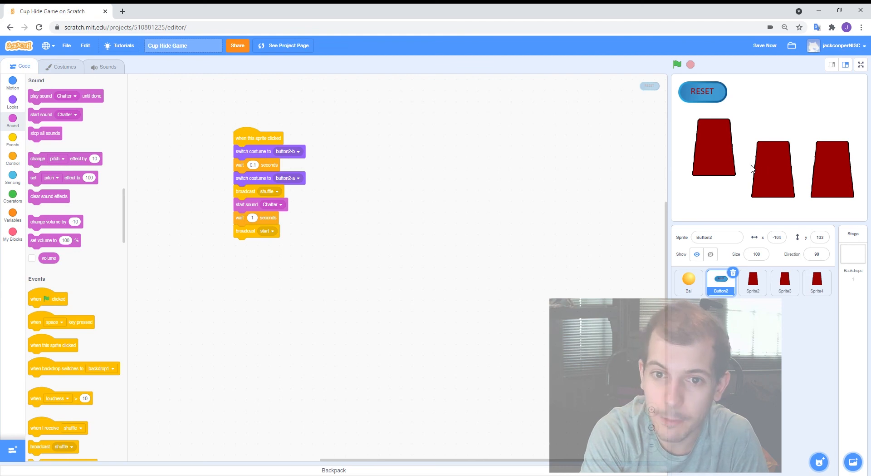
mouse_move(704, 204)
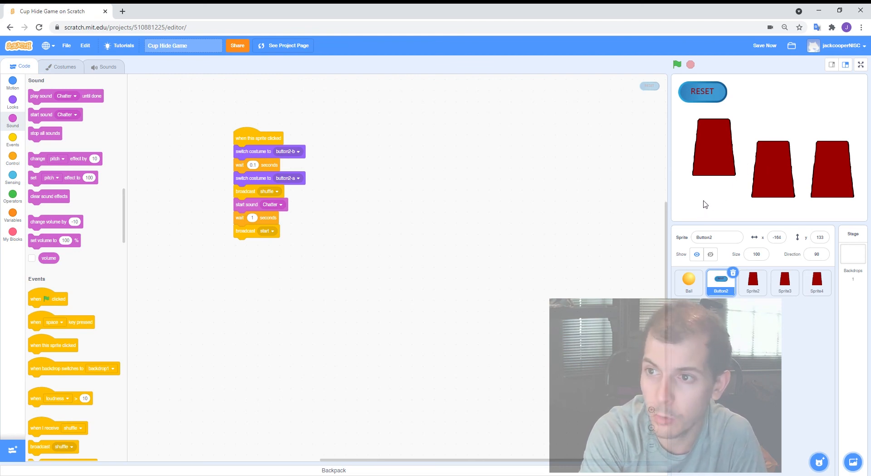